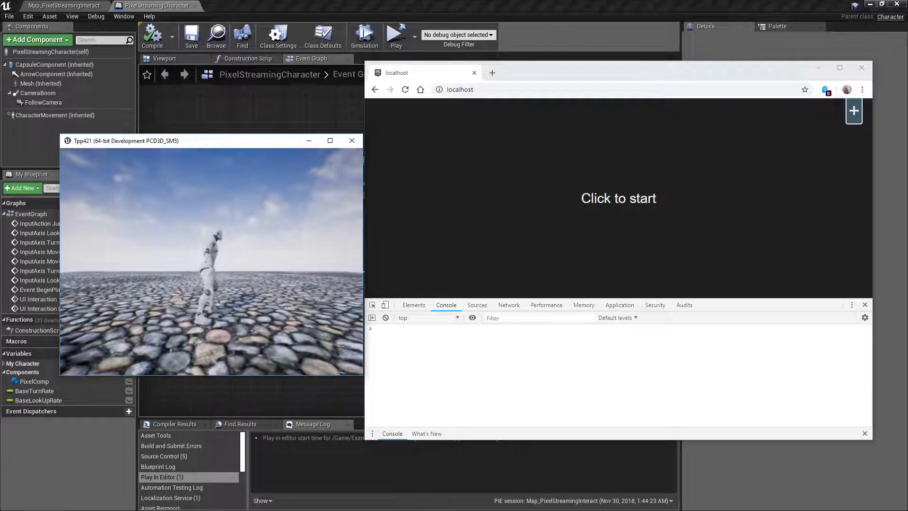
Start the stream, release the pointer, and trigger Kill from the + overlay, logging PlayerKilled in the console
{"action": "left_click", "coordinate": [618, 199]}
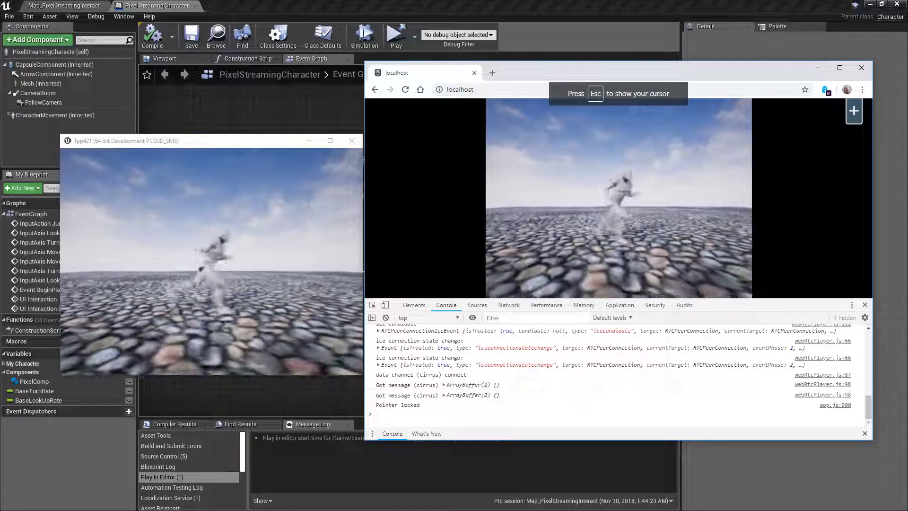
{"action": "key", "text": "Escape"}
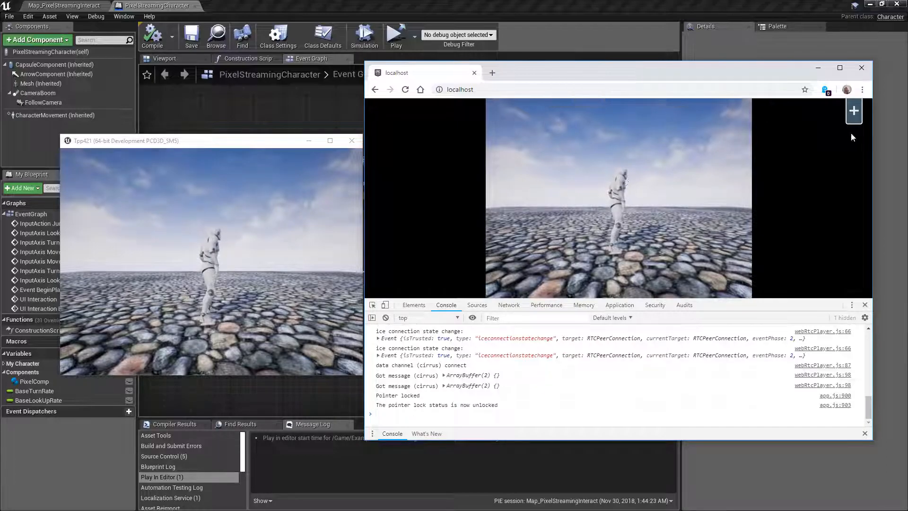
{"action": "left_click", "coordinate": [854, 111]}
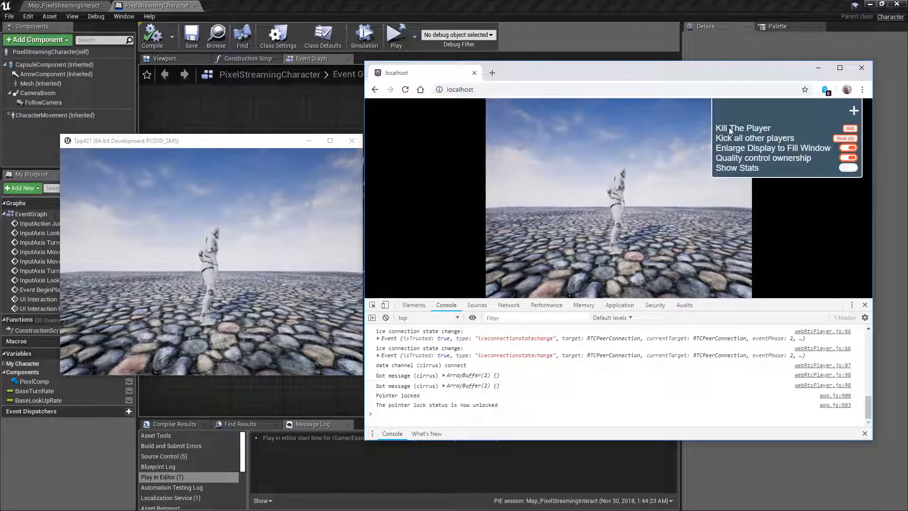
{"action": "left_click", "coordinate": [847, 128]}
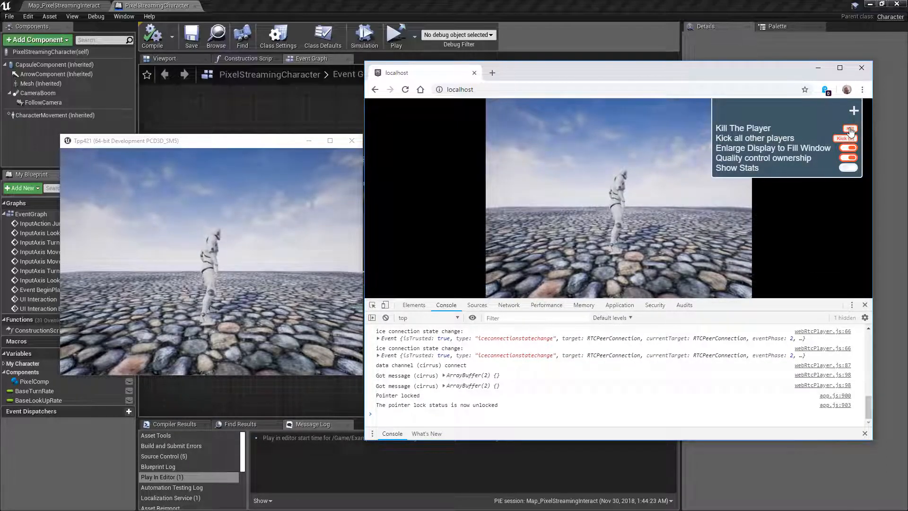
{"action": "left_click", "coordinate": [850, 129]}
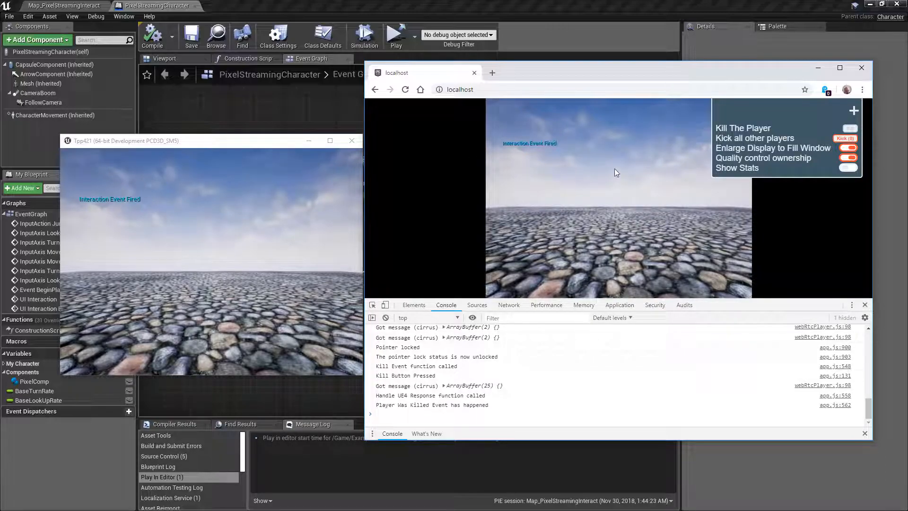
{"action": "mouse_move", "coordinate": [495, 258]}
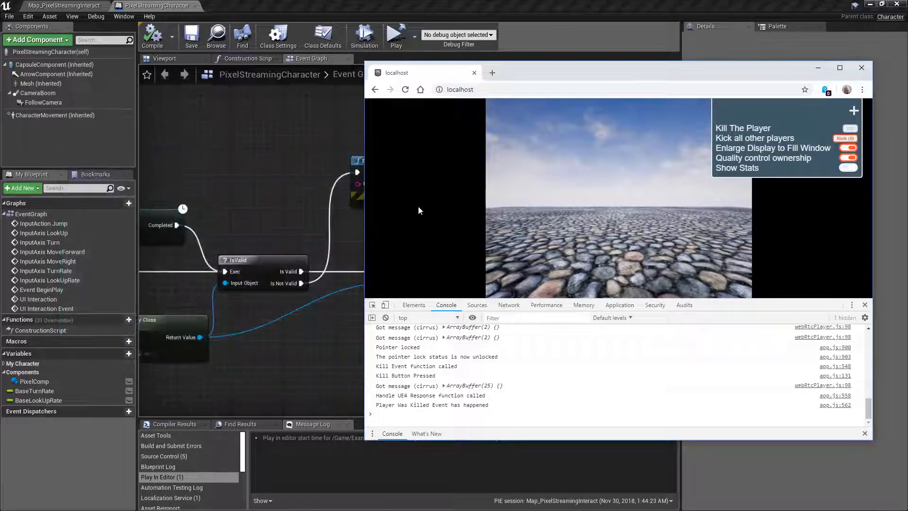
In the character Event Graph, search 'pixel' in Get Component by Class's Component Class list for PixelStreamingInputComponent
{"action": "left_click", "coordinate": [474, 72]}
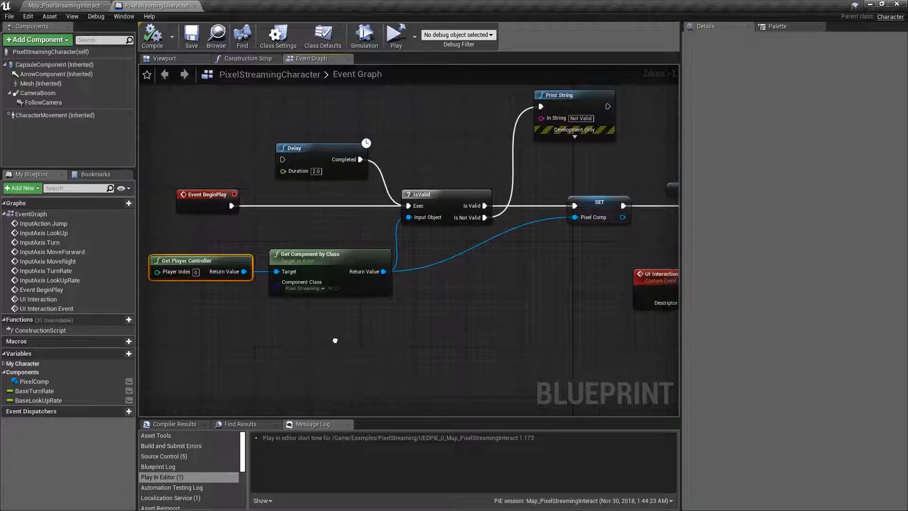
{"action": "left_click", "coordinate": [311, 254]}
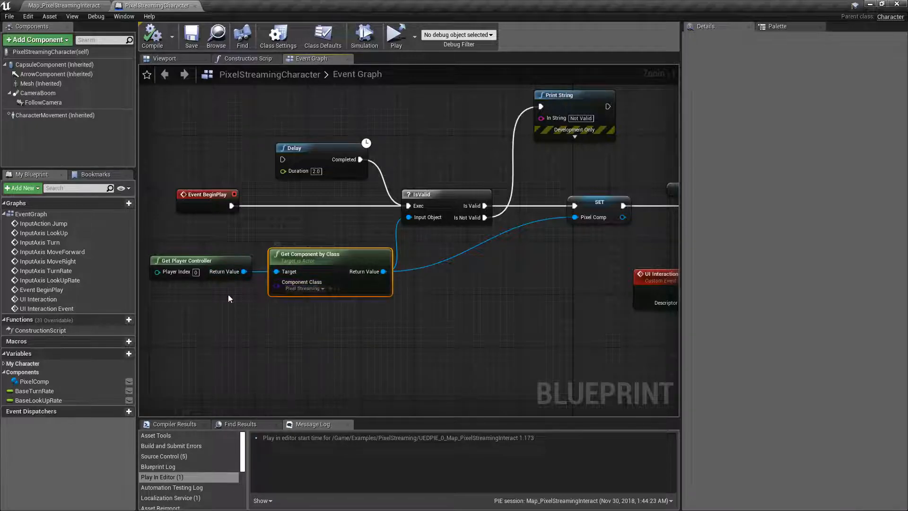
{"action": "mouse_move", "coordinate": [320, 259]}
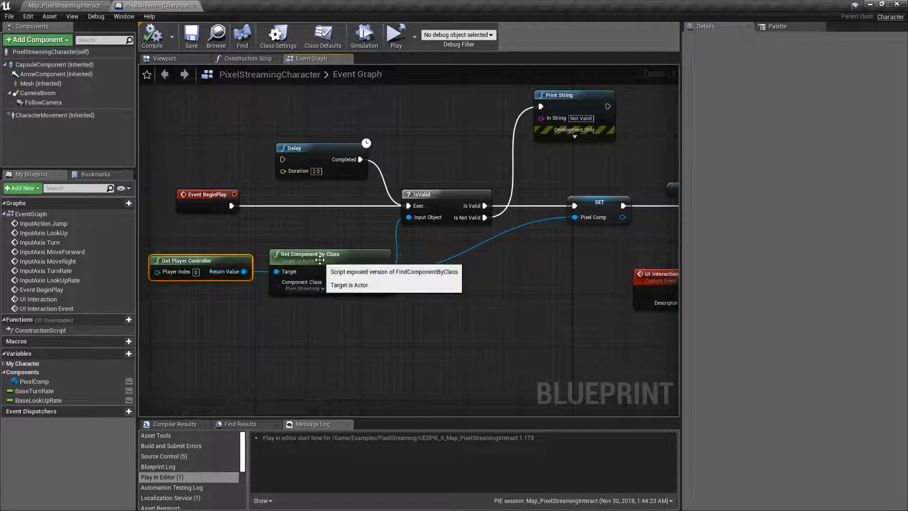
{"action": "left_click", "coordinate": [303, 287]}
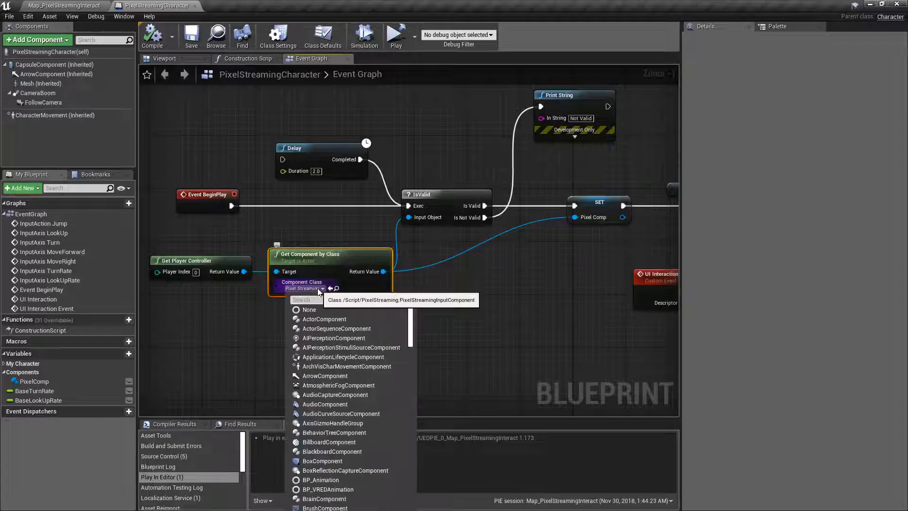
{"action": "type", "text": "pixel"}
{"action": "type", "text": "b"}
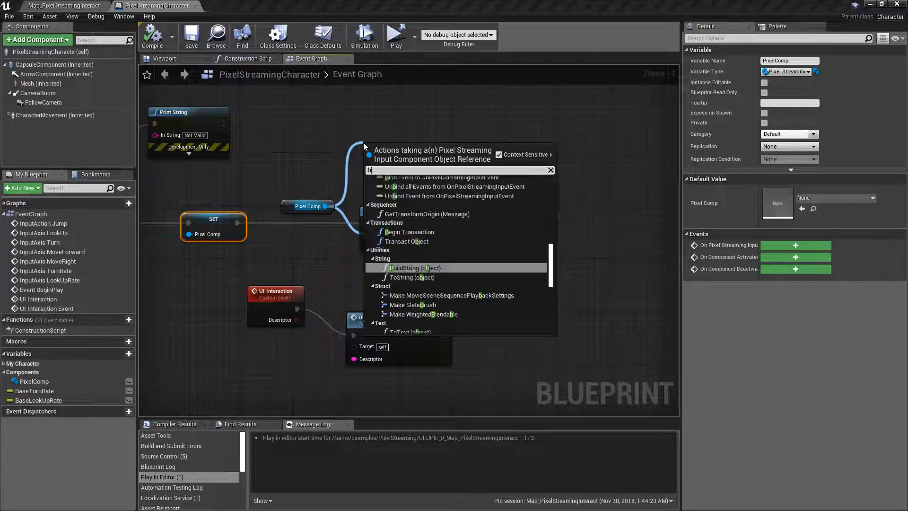
Add a Bind Event to OnPixelStreamingInputEvent node from Pixel Comp and wire in the UI Interaction event
{"action": "type", "text": "ind"}
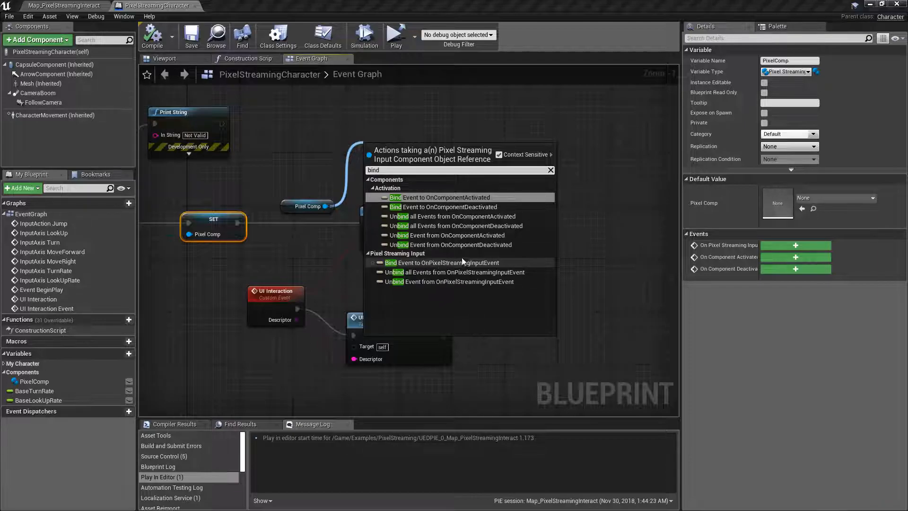
{"action": "left_click", "coordinate": [445, 263]}
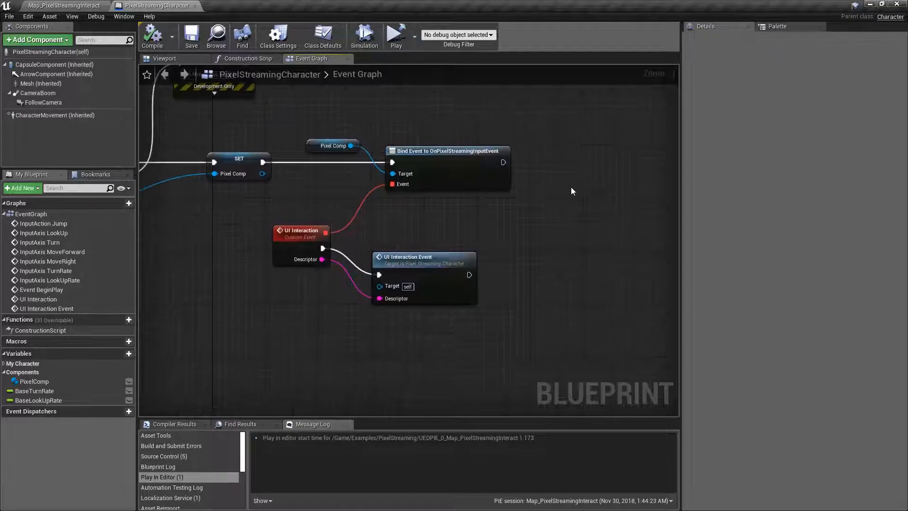
{"action": "mouse_move", "coordinate": [446, 228]}
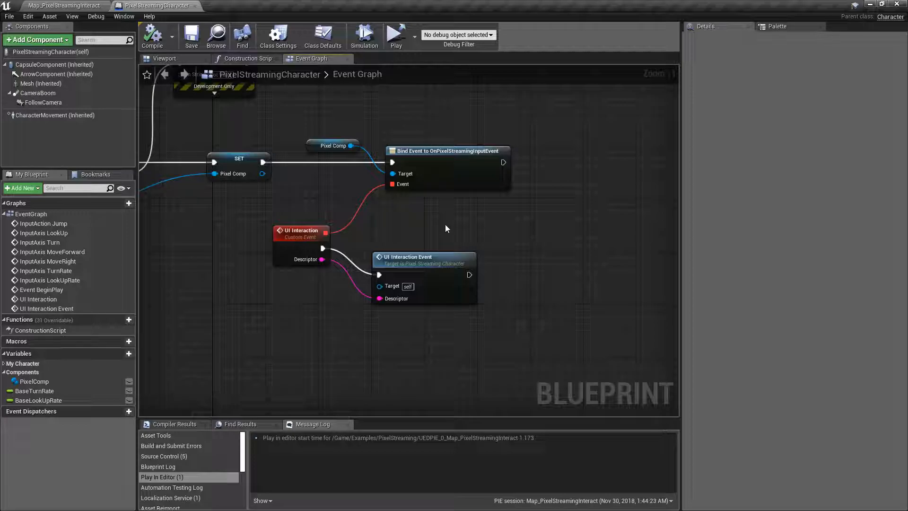
{"action": "left_click_drag", "start_coordinate": [446, 228], "coordinate": [439, 222]}
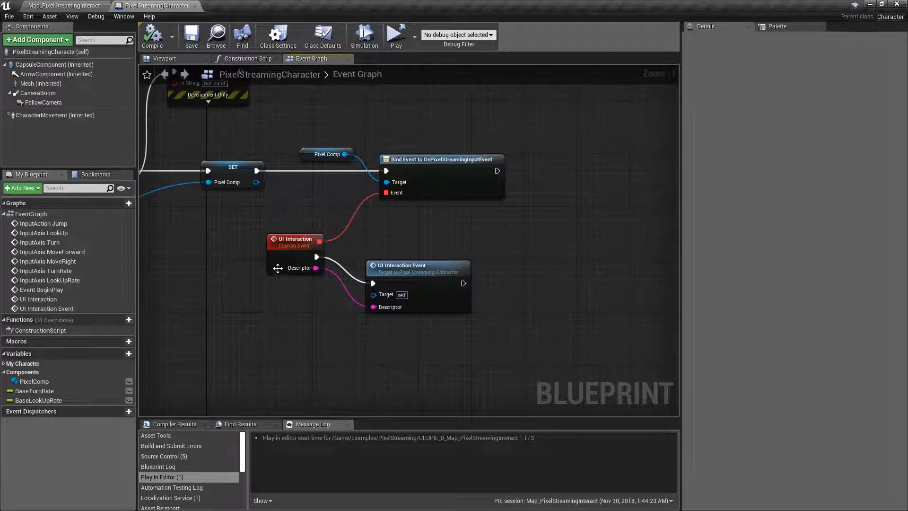
{"action": "left_click", "coordinate": [296, 239]}
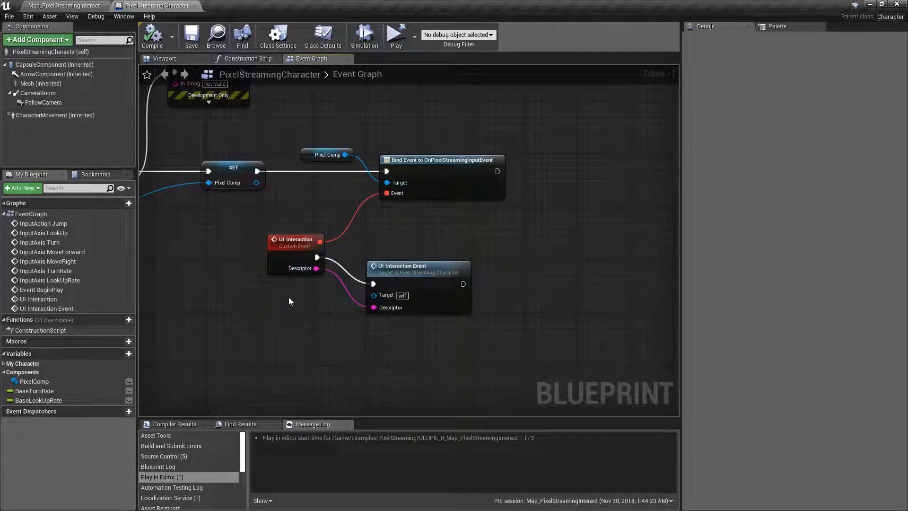
{"action": "mouse_move", "coordinate": [363, 257]}
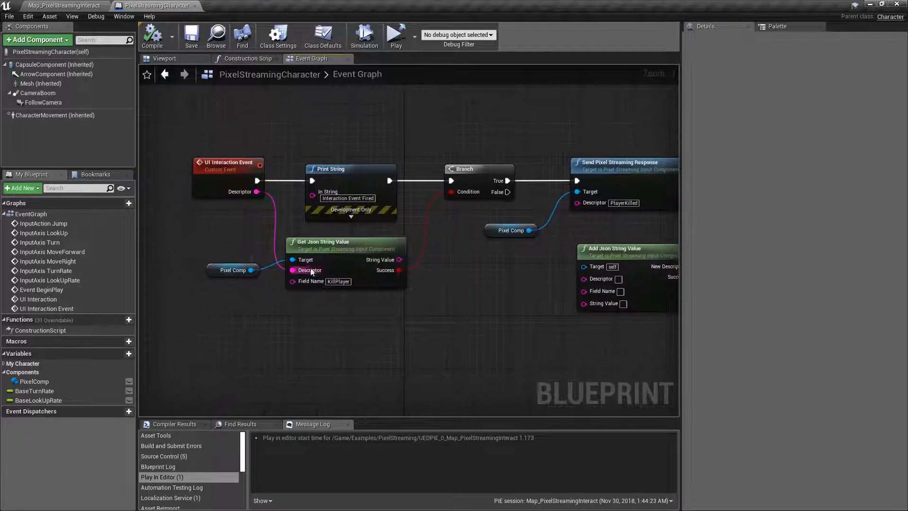
{"action": "mouse_move", "coordinate": [310, 281]}
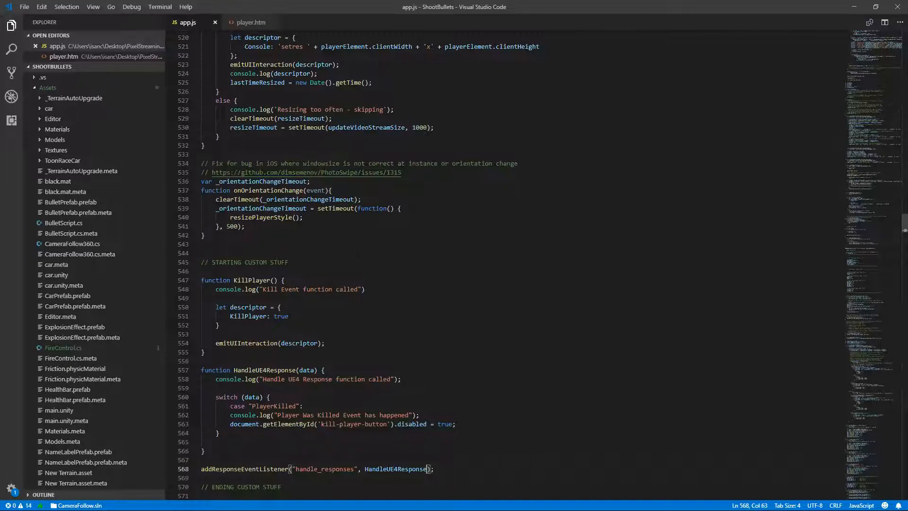
Preview the + overlay in Chrome, then re-indent the KillPlayer div lines in player.htm
{"action": "left_click", "coordinate": [250, 23]}
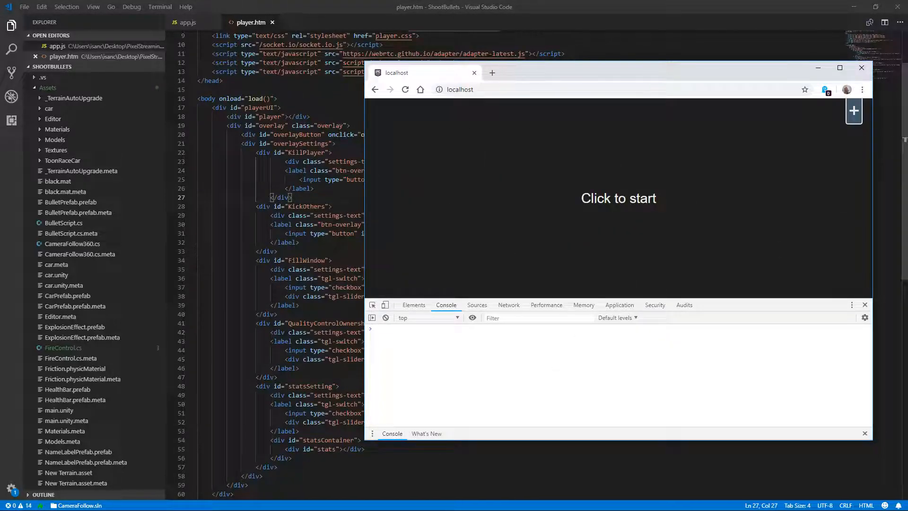
{"action": "left_click", "coordinate": [853, 111]}
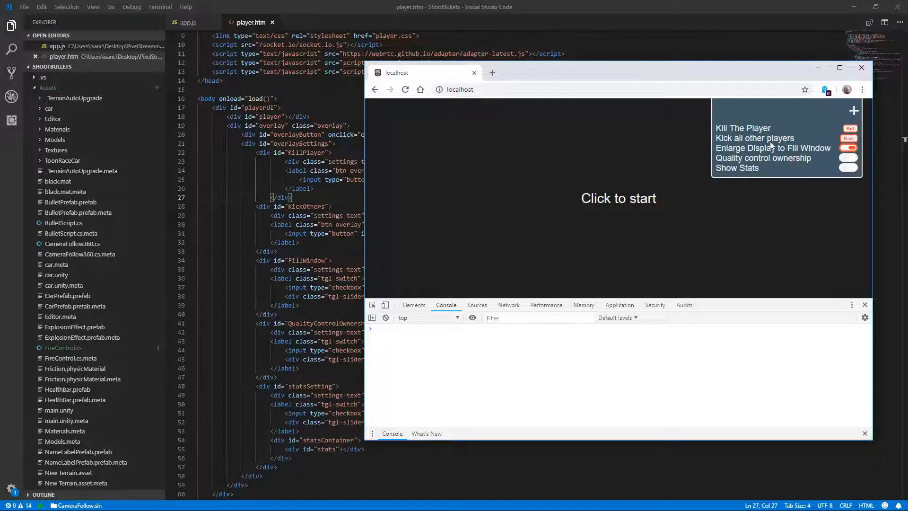
{"action": "left_click", "coordinate": [862, 68]}
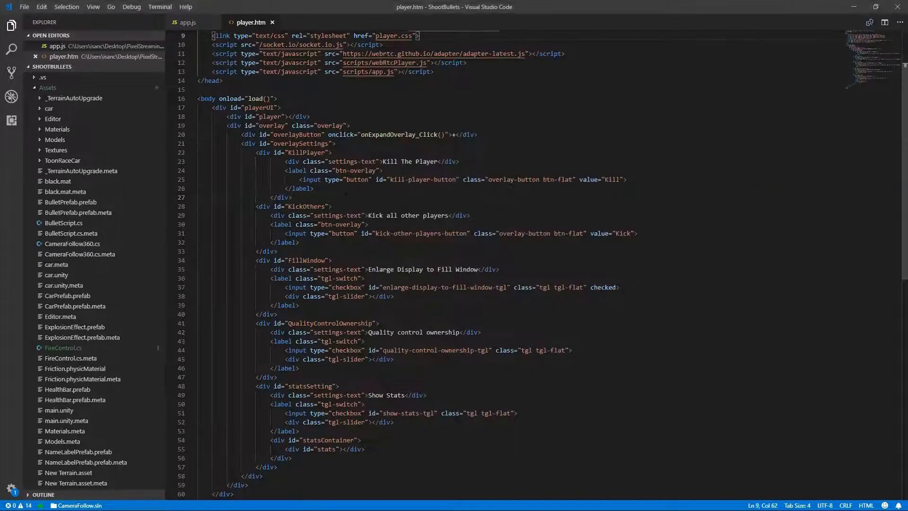
{"action": "left_click", "coordinate": [321, 215]}
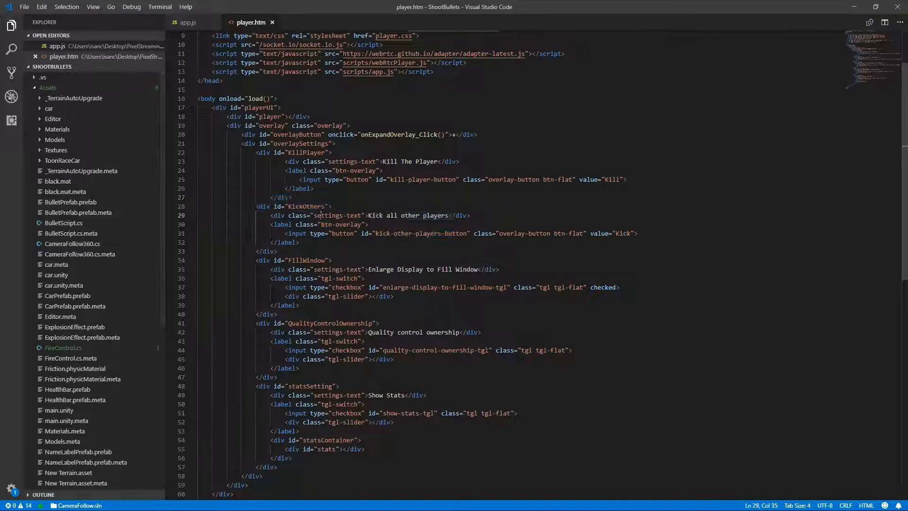
{"action": "left_click", "coordinate": [271, 180]}
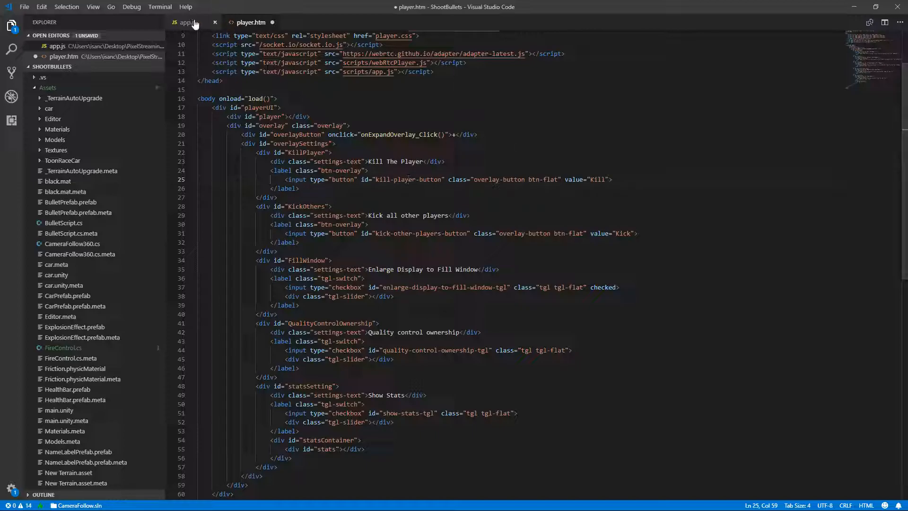
Scroll app.js to the KillPlayer functions and highlight the kill-player-button onclick block
{"action": "left_click", "coordinate": [186, 23]}
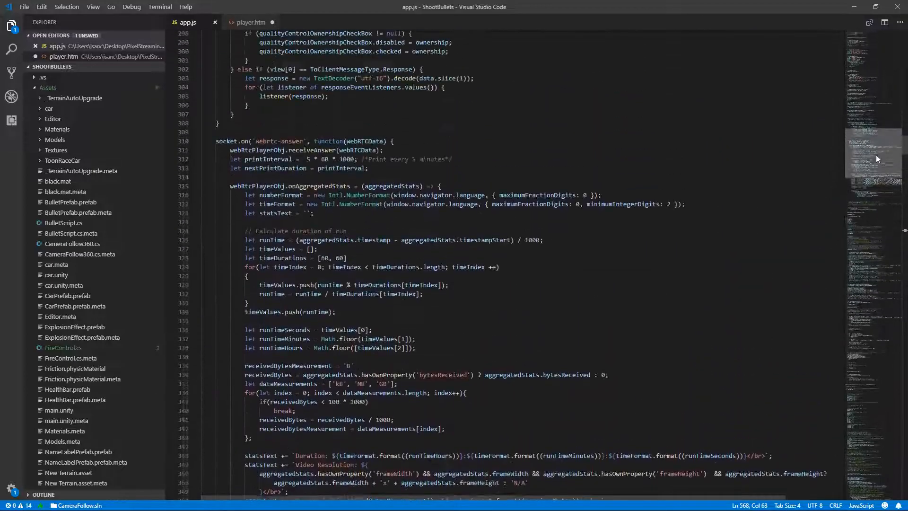
{"action": "scroll", "scroll_direction": "down", "scroll_amount": 3}
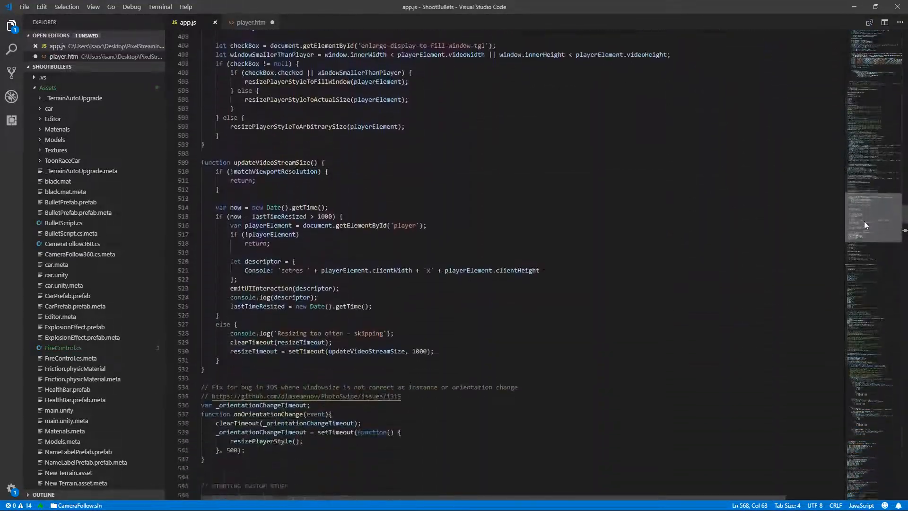
{"action": "scroll", "scroll_direction": "down", "scroll_amount": 3}
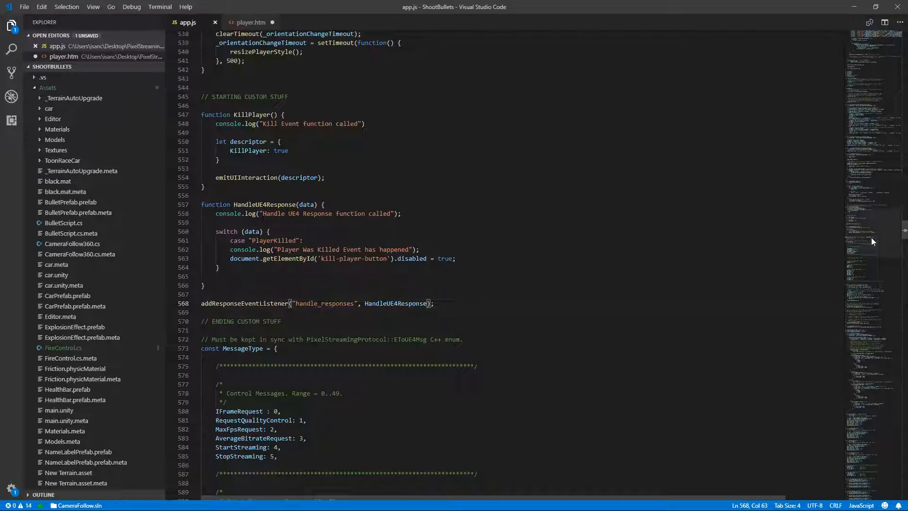
{"action": "scroll", "scroll_direction": "up", "scroll_amount": 3}
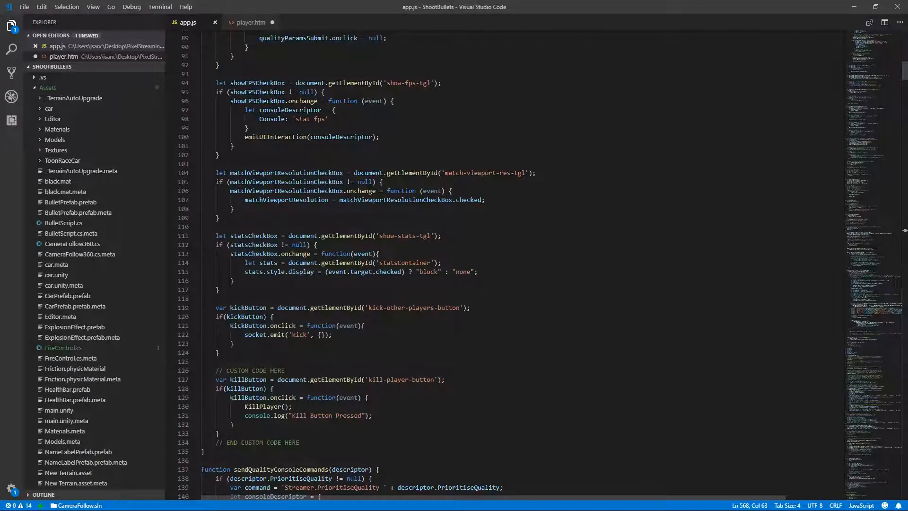
{"action": "scroll", "scroll_direction": "down", "scroll_amount": 3}
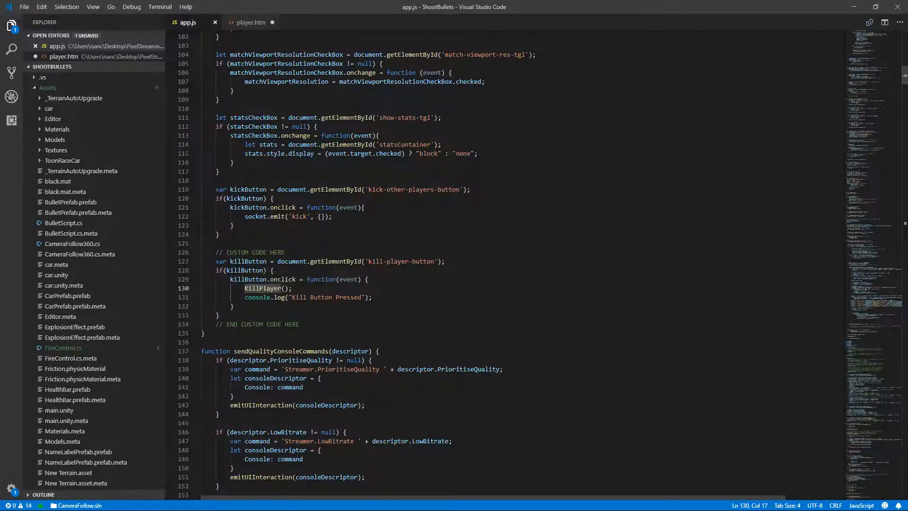
{"action": "left_click_drag", "start_coordinate": [215, 243], "coordinate": [300, 323]}
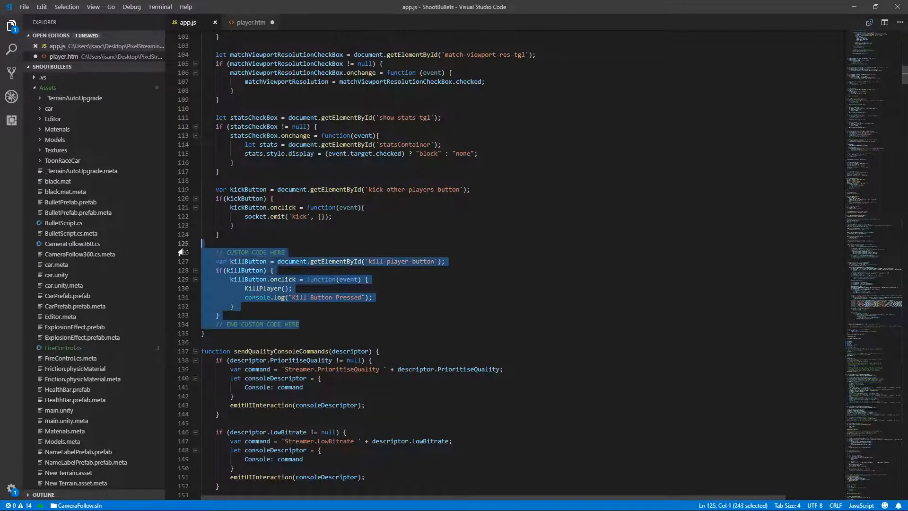
{"action": "left_click", "coordinate": [272, 270]}
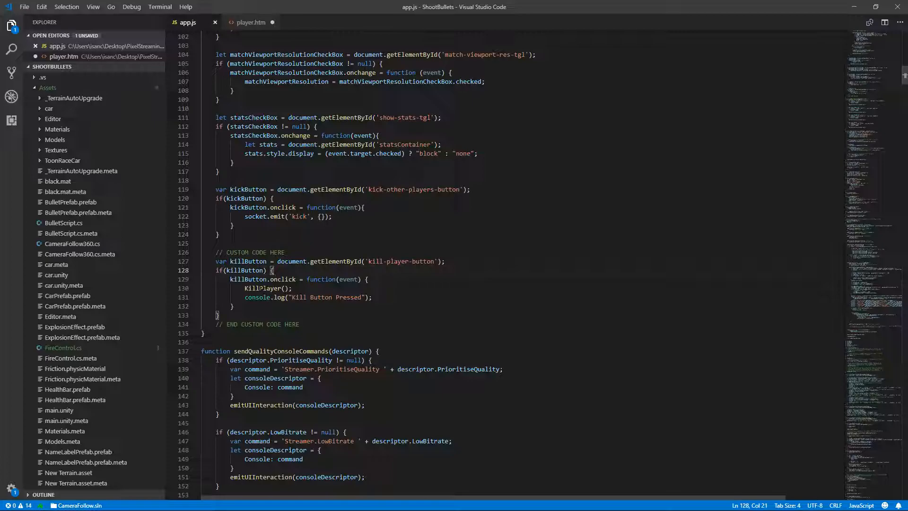
{"action": "scroll", "scroll_direction": "down", "scroll_amount": 3}
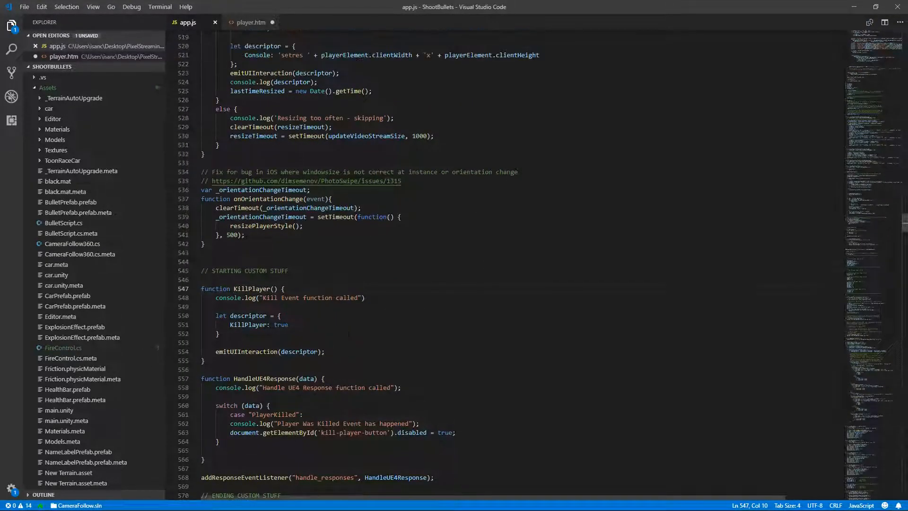
Add ChangeColor : "Blue" after KillPlayer: true in the descriptor passed to emitUIInteraction
{"action": "scroll", "scroll_direction": "down", "scroll_amount": 3}
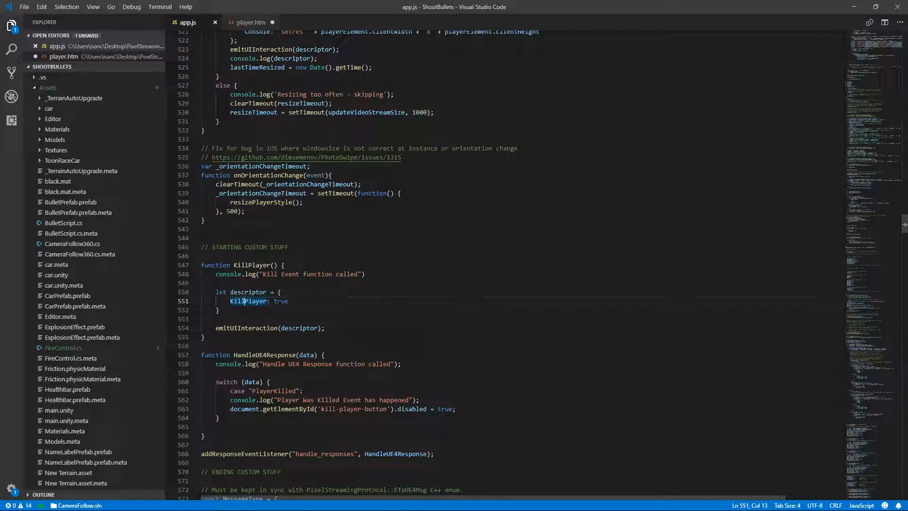
{"action": "left_click", "coordinate": [286, 301]}
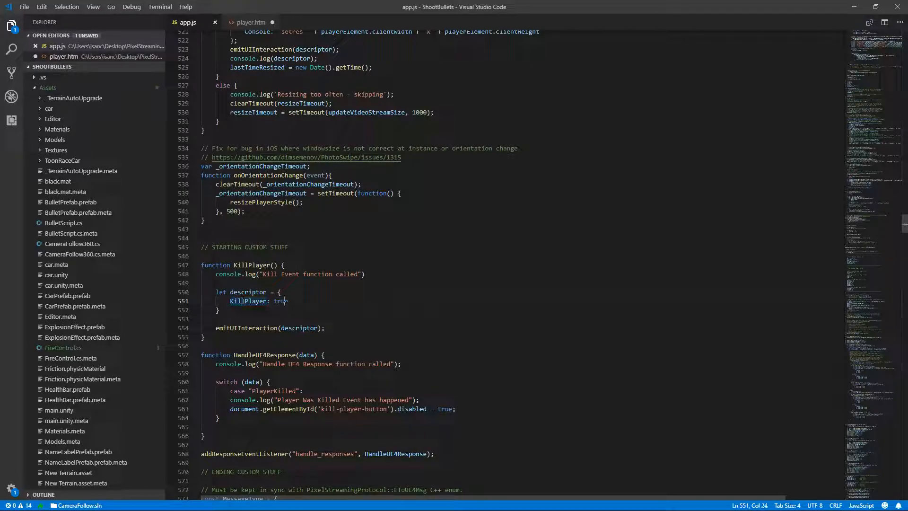
{"action": "type", "text": ","}
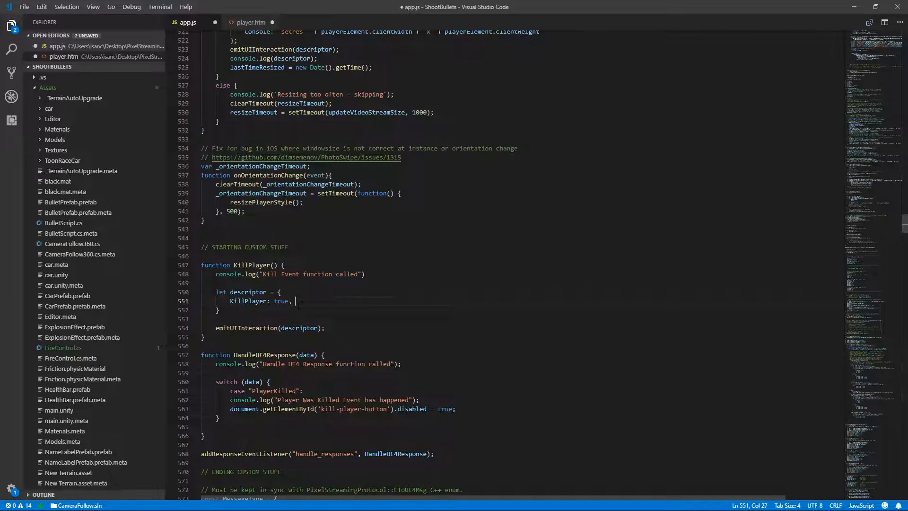
{"action": "key", "text": "Enter"}
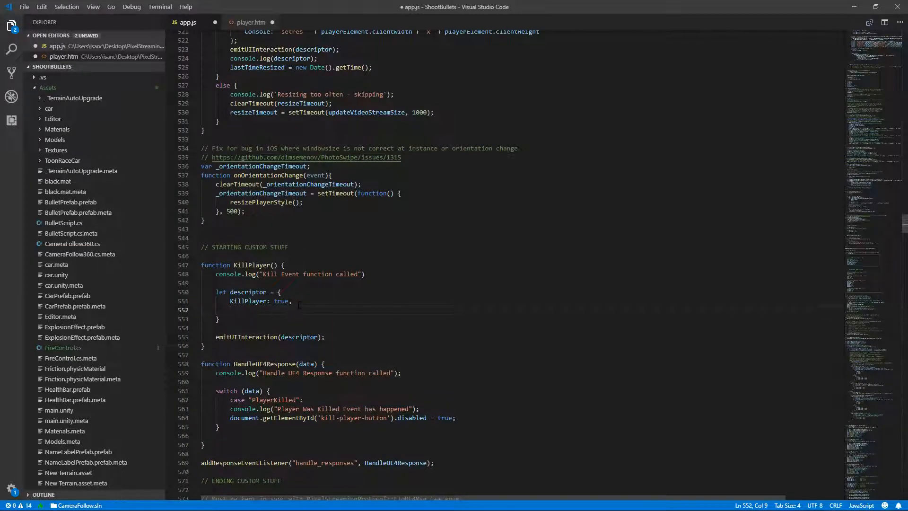
{"action": "type", "text": "ChangeColor"}
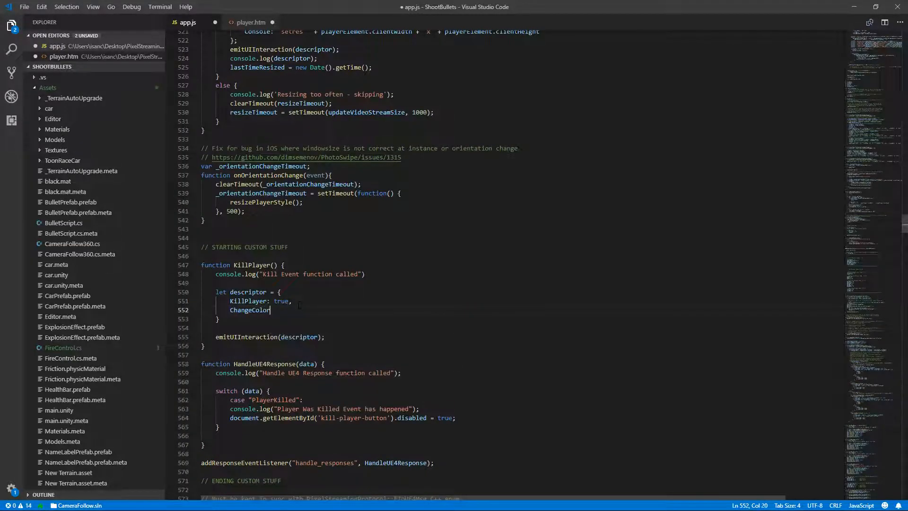
{"action": "type", "text": ": \"Bl"}
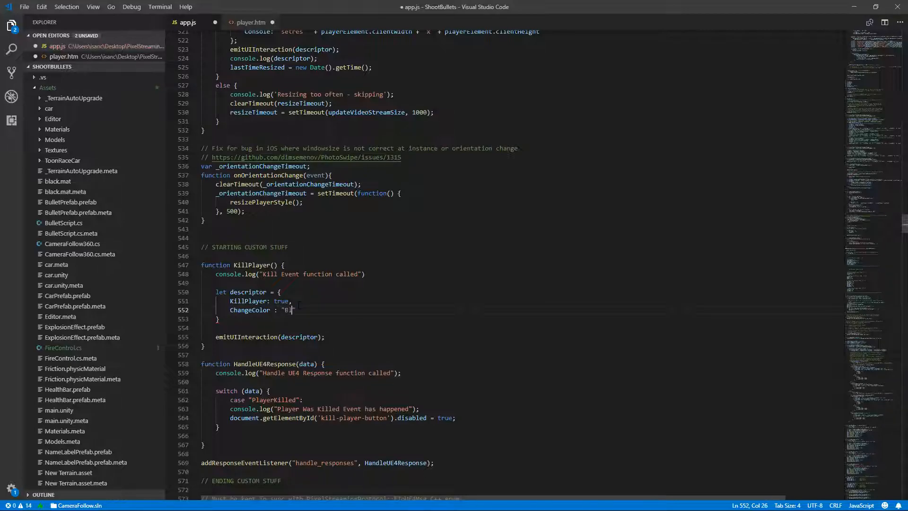
{"action": "type", "text": "lue"}
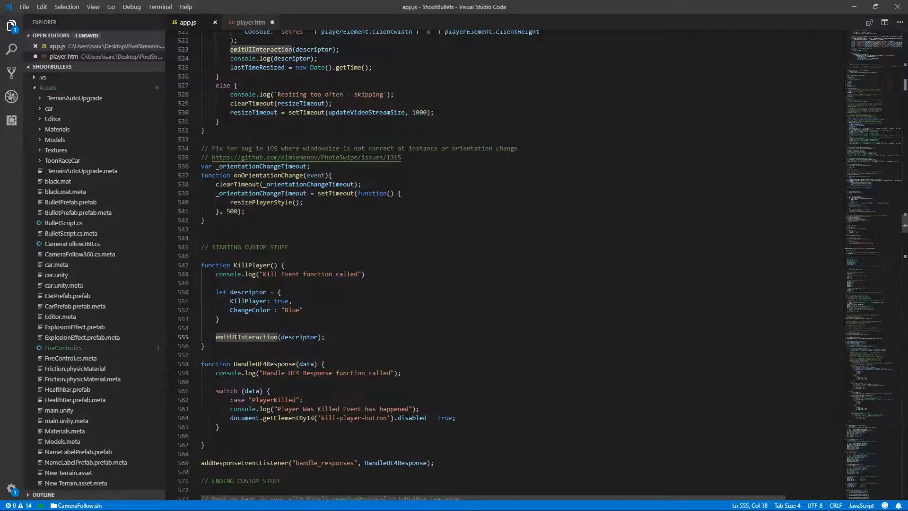
{"action": "double_click", "coordinate": [299, 337]}
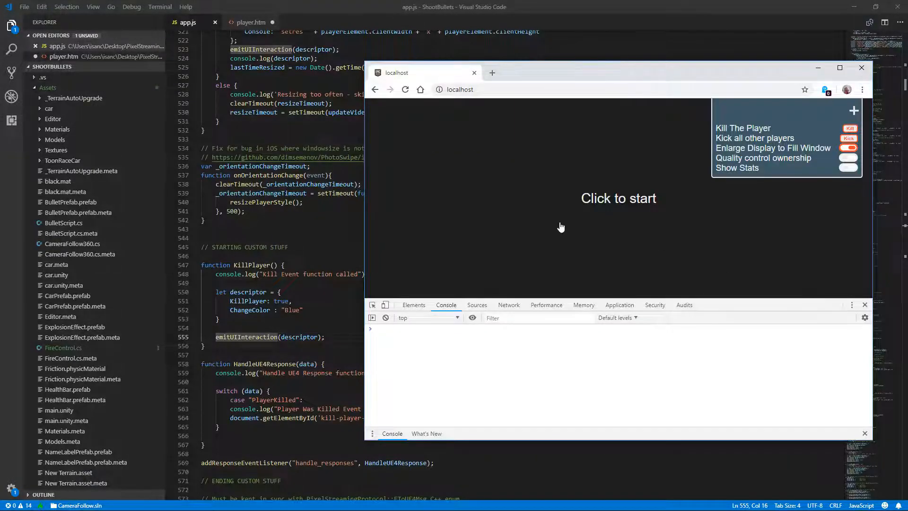
Start the stream on the localhost page with the DevTools console open
{"action": "left_click", "coordinate": [848, 128]}
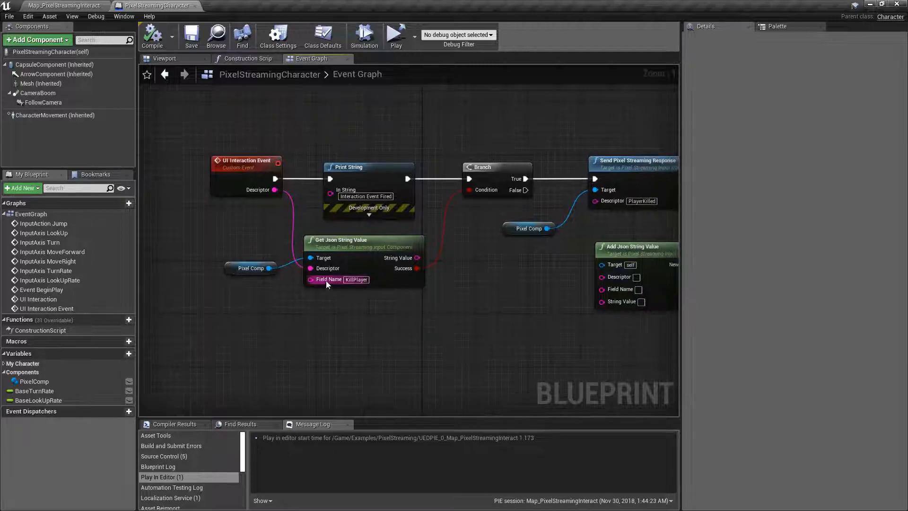
{"action": "mouse_move", "coordinate": [367, 286]}
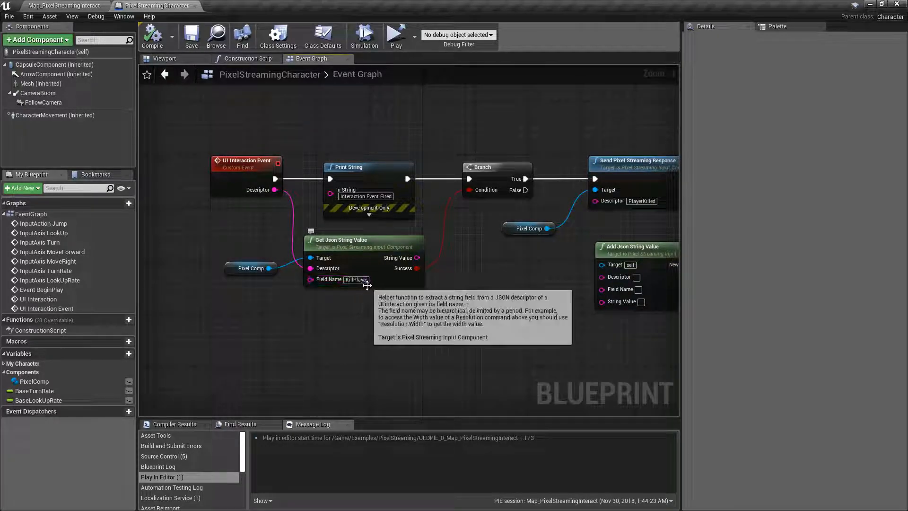
{"action": "mouse_move", "coordinate": [613, 318]}
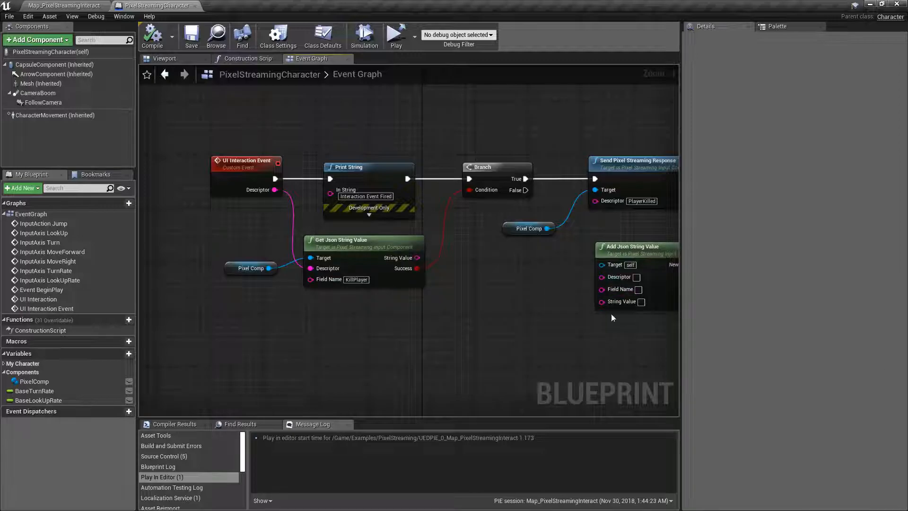
{"action": "mouse_move", "coordinate": [420, 346]}
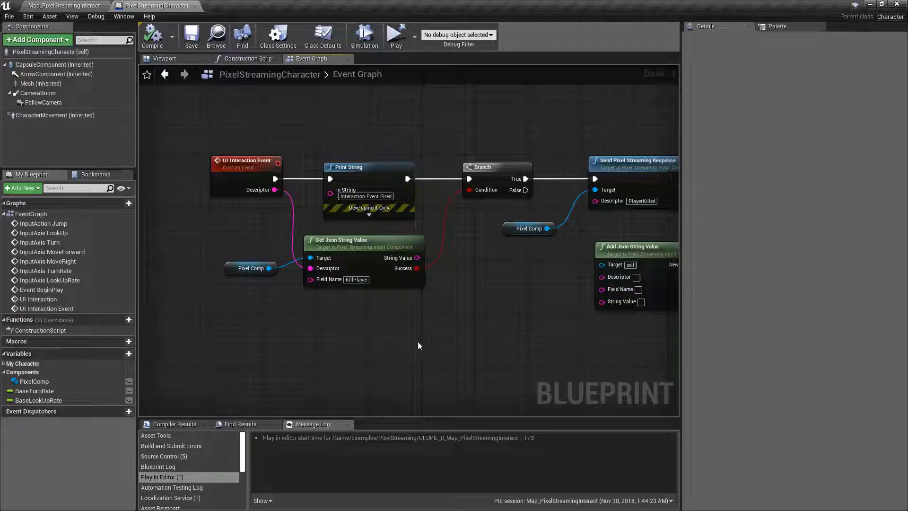
{"action": "mouse_move", "coordinate": [331, 263]}
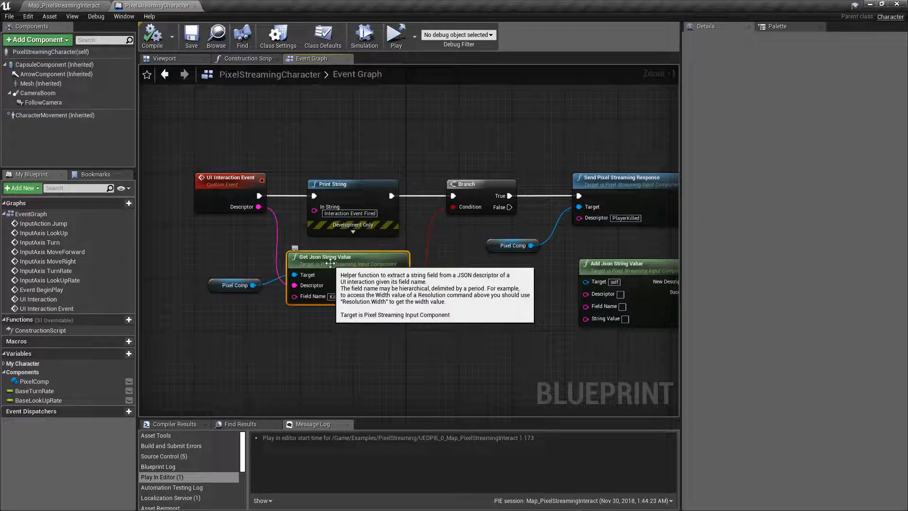
{"action": "mouse_move", "coordinate": [312, 325]}
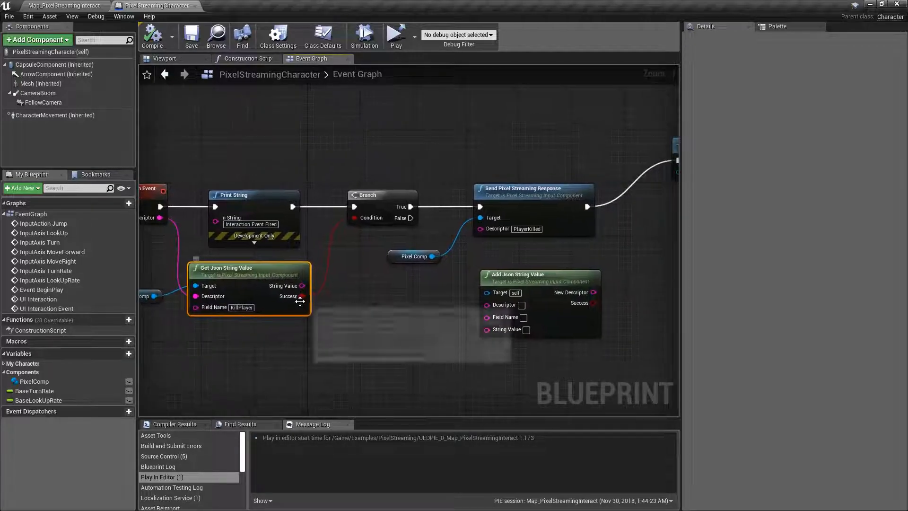
{"action": "mouse_move", "coordinate": [301, 296]}
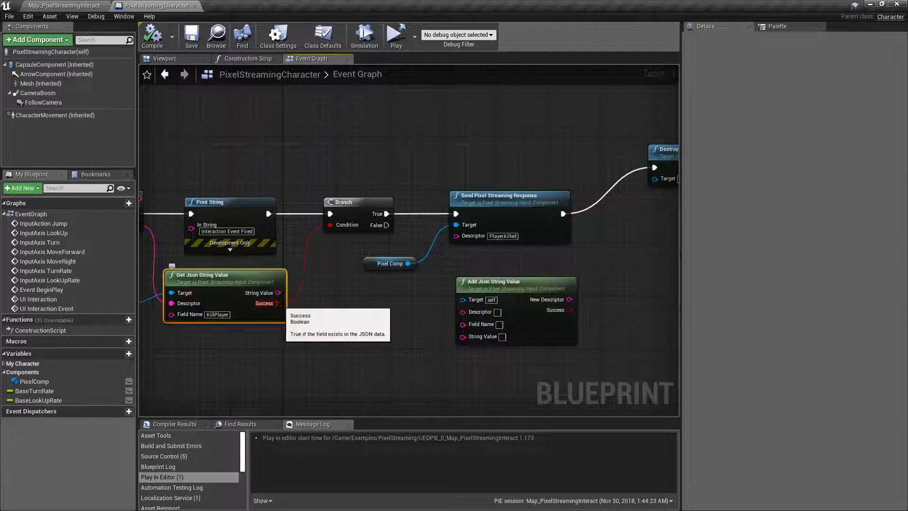
{"action": "mouse_move", "coordinate": [190, 309]}
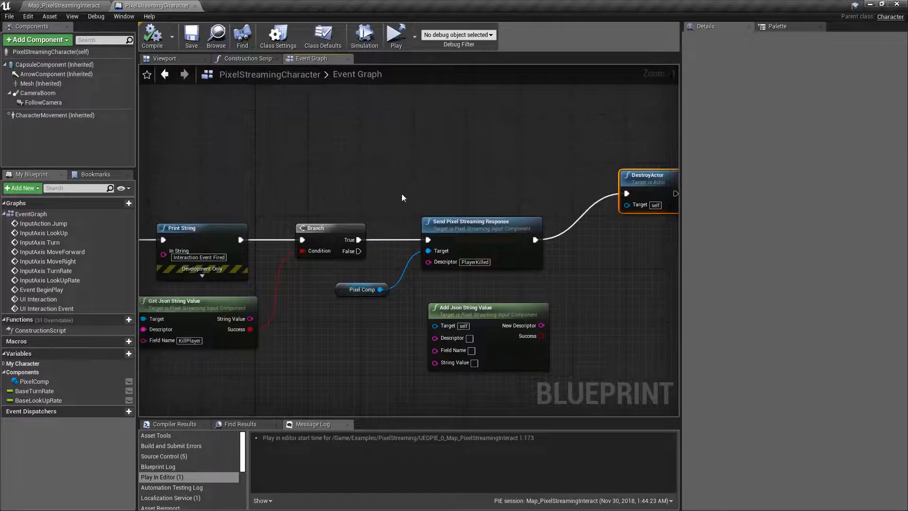
{"action": "left_click", "coordinate": [471, 221]}
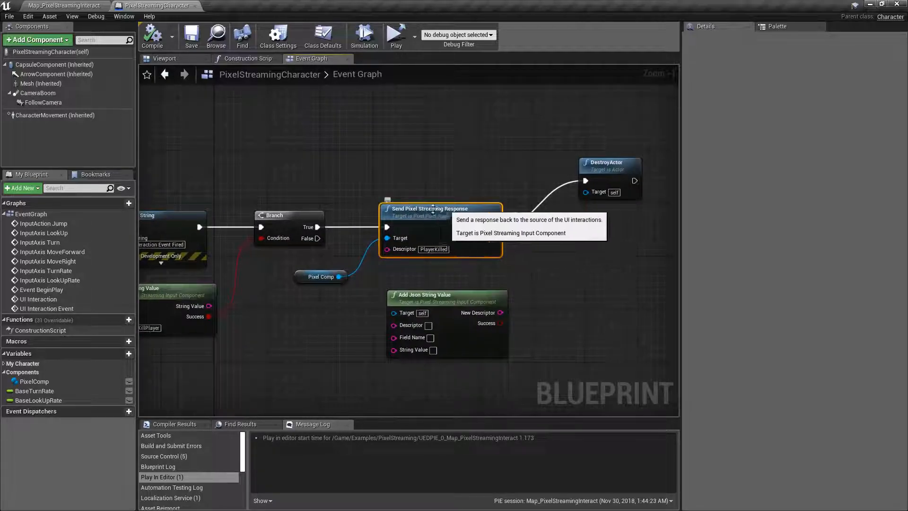
{"action": "mouse_move", "coordinate": [320, 277]}
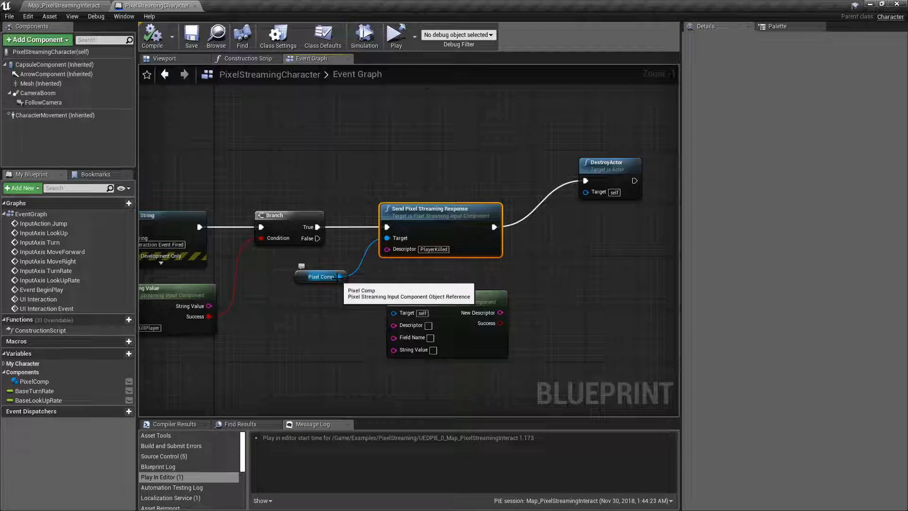
{"action": "left_click_drag", "start_coordinate": [337, 278], "coordinate": [382, 281]}
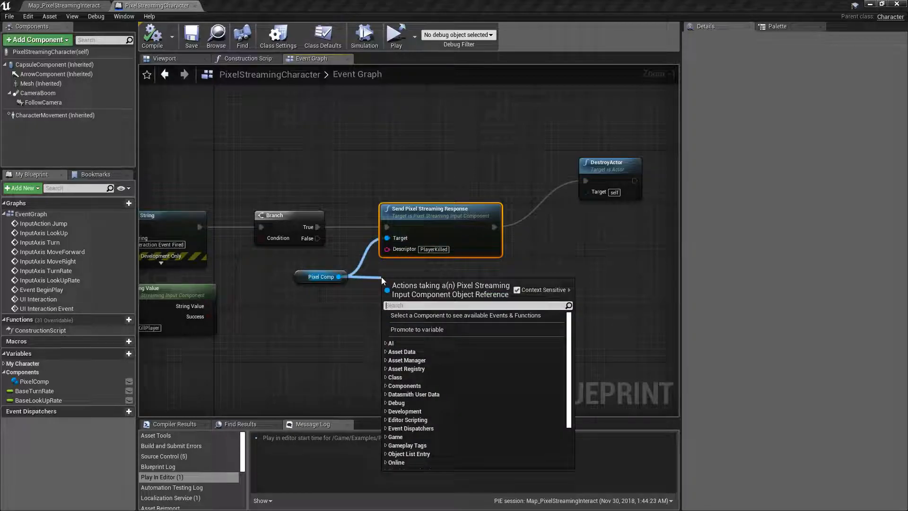
{"action": "type", "text": "send"}
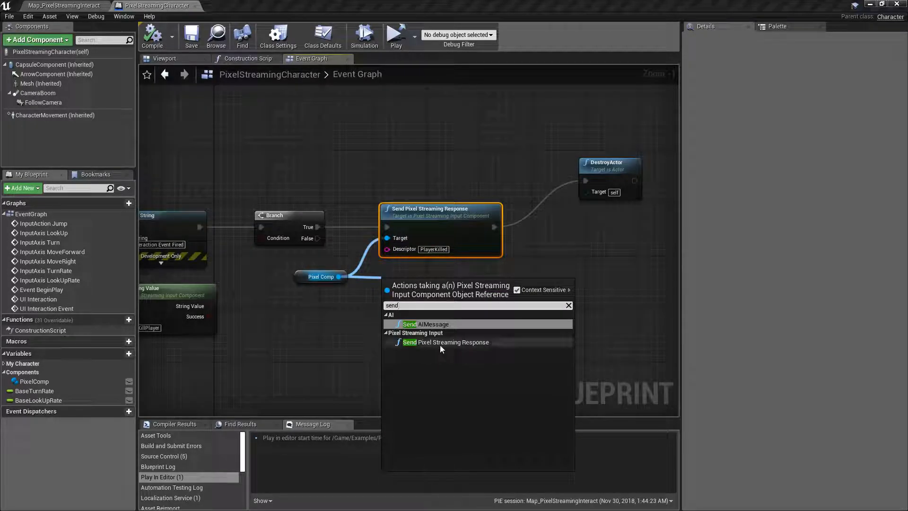
{"action": "left_click", "coordinate": [445, 342]}
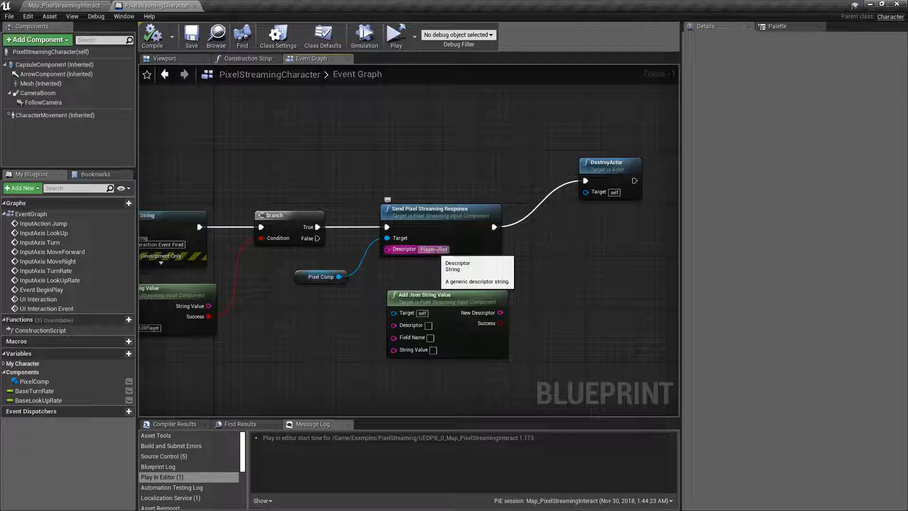
{"action": "mouse_move", "coordinate": [439, 215]}
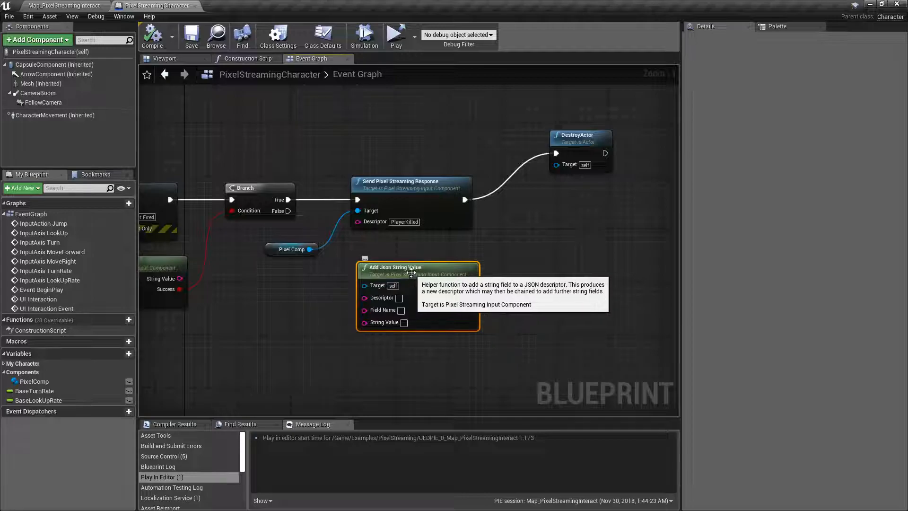
{"action": "mouse_move", "coordinate": [370, 292]}
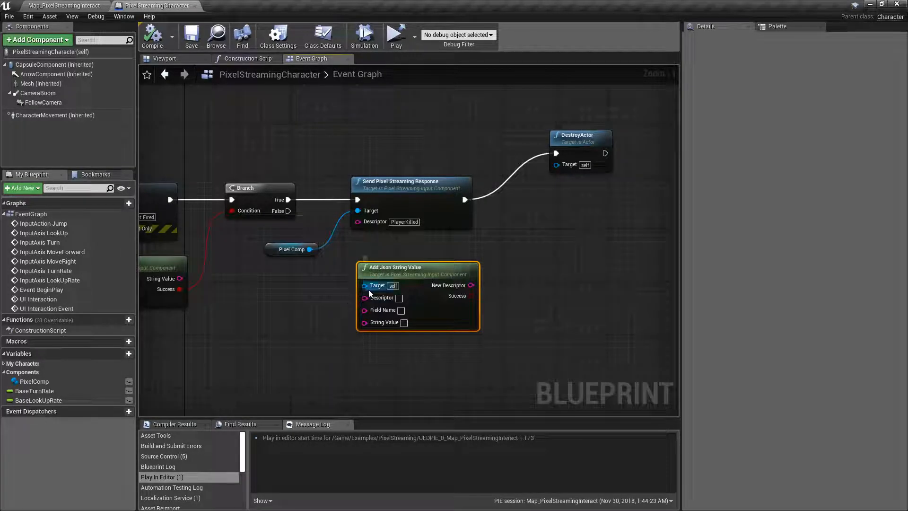
{"action": "mouse_move", "coordinate": [366, 297]}
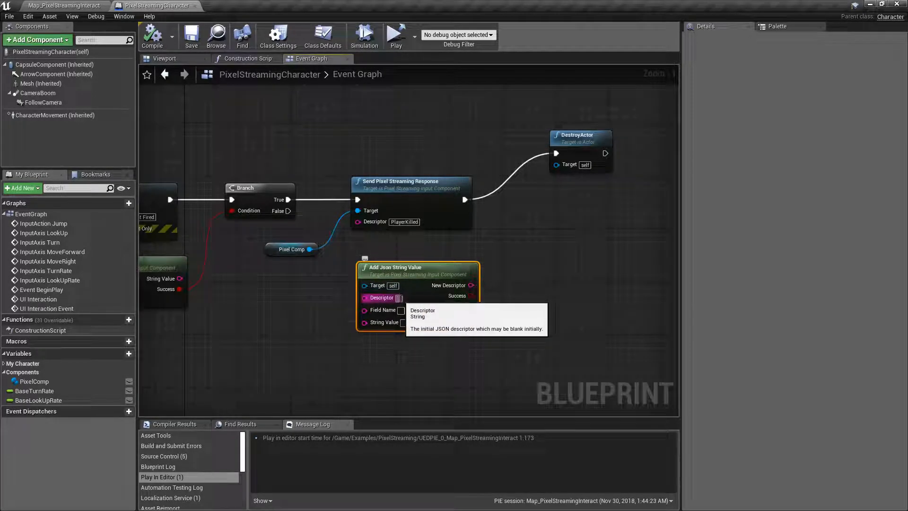
{"action": "mouse_move", "coordinate": [403, 297]}
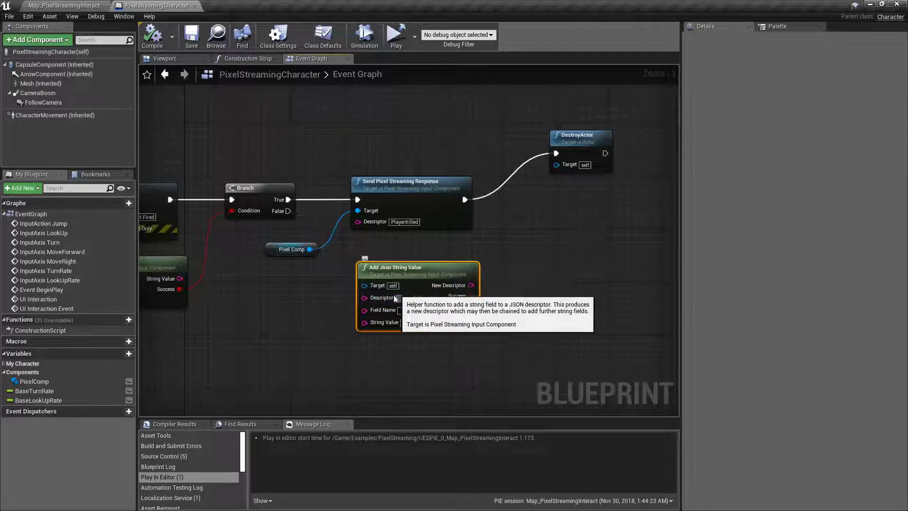
{"action": "mouse_move", "coordinate": [383, 309]}
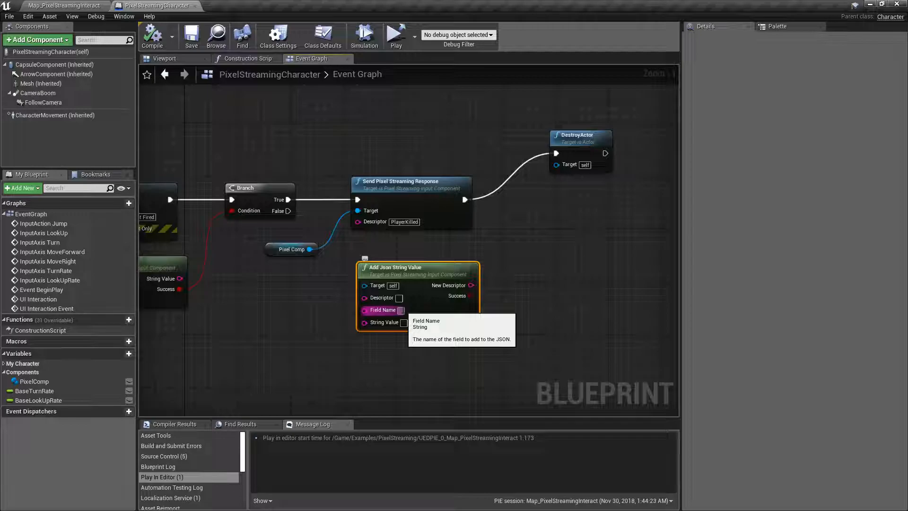
Set the Add Json String Value node's Field Name to NewScore with String Value 4
{"action": "type", "text": "NewScore"}
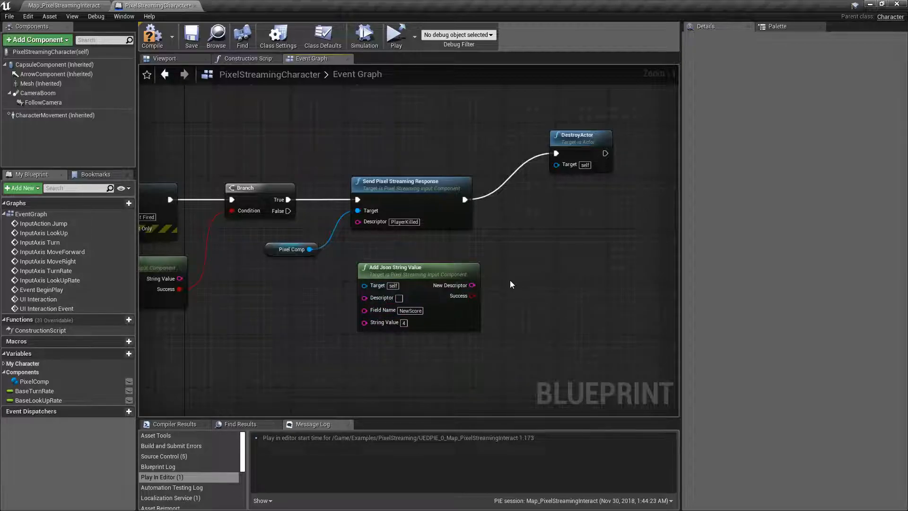
{"action": "left_click_drag", "start_coordinate": [474, 285], "coordinate": [486, 273]}
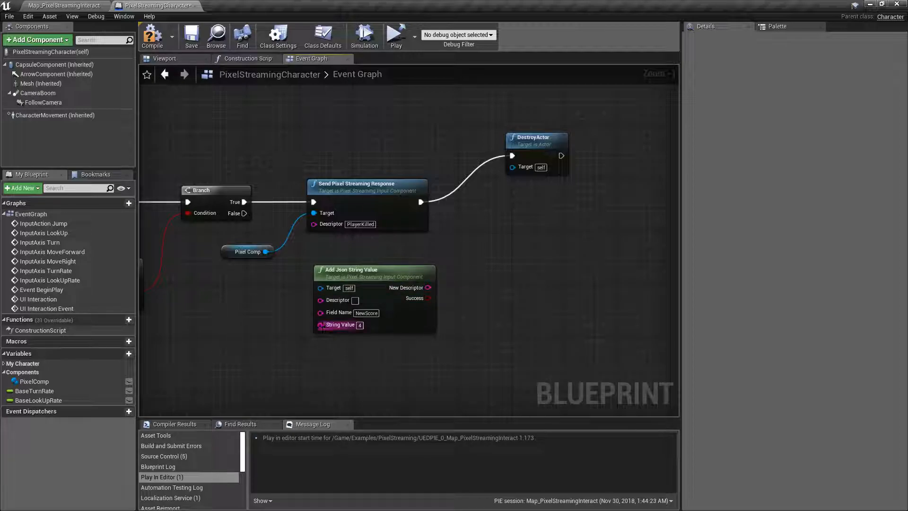
{"action": "mouse_move", "coordinate": [320, 324]}
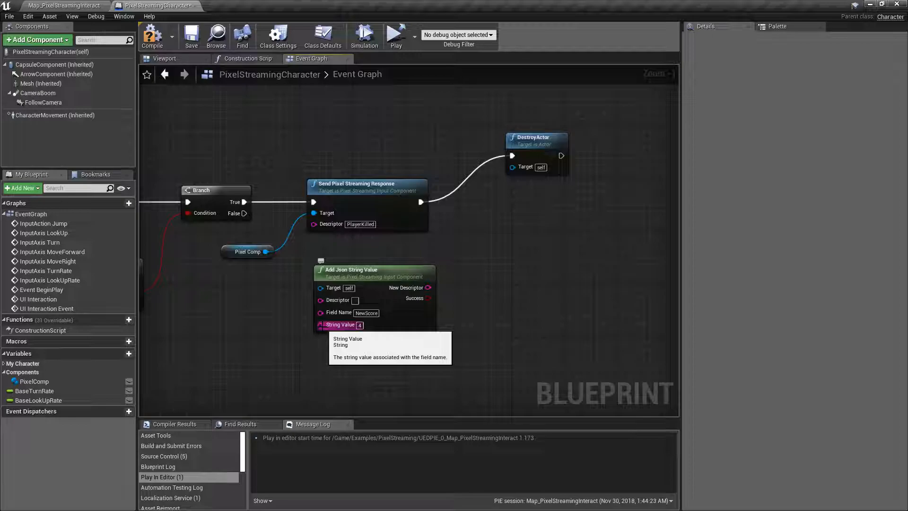
{"action": "mouse_move", "coordinate": [414, 315]}
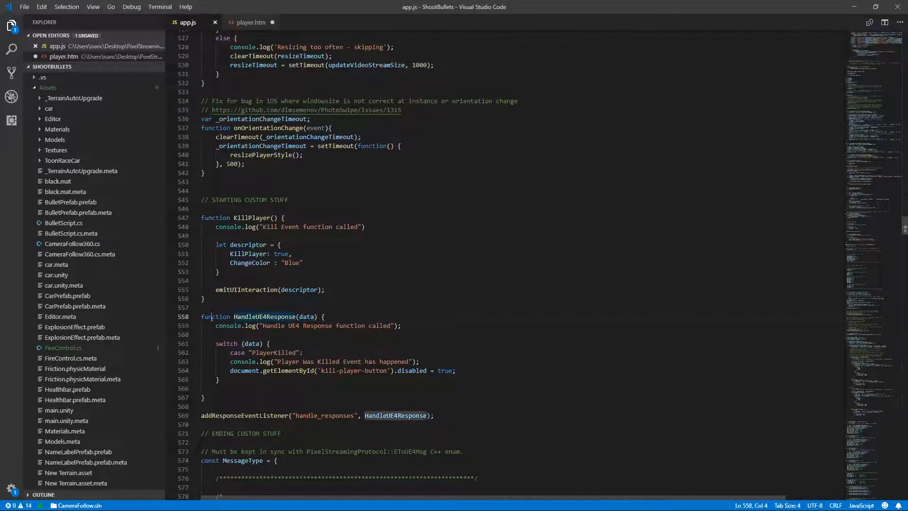
Review the HandleUE4Response switch and the addResponseEventListener("handle_responses", HandleUE4Response) registration in app.js
{"action": "double_click", "coordinate": [265, 317]}
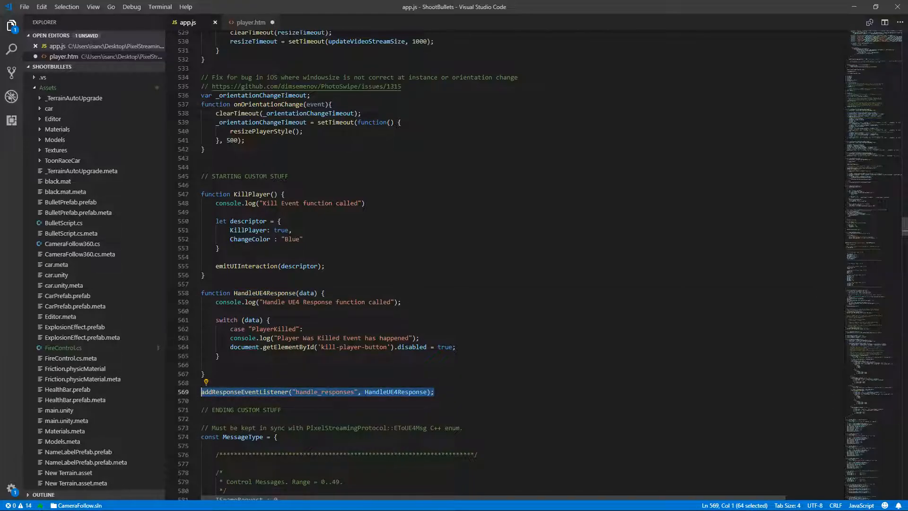
{"action": "double_click", "coordinate": [324, 391]}
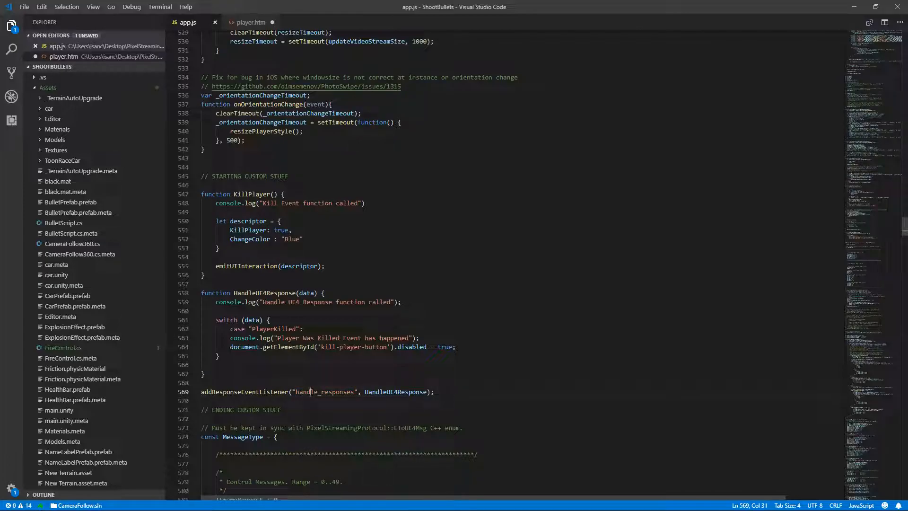
{"action": "double_click", "coordinate": [396, 391]}
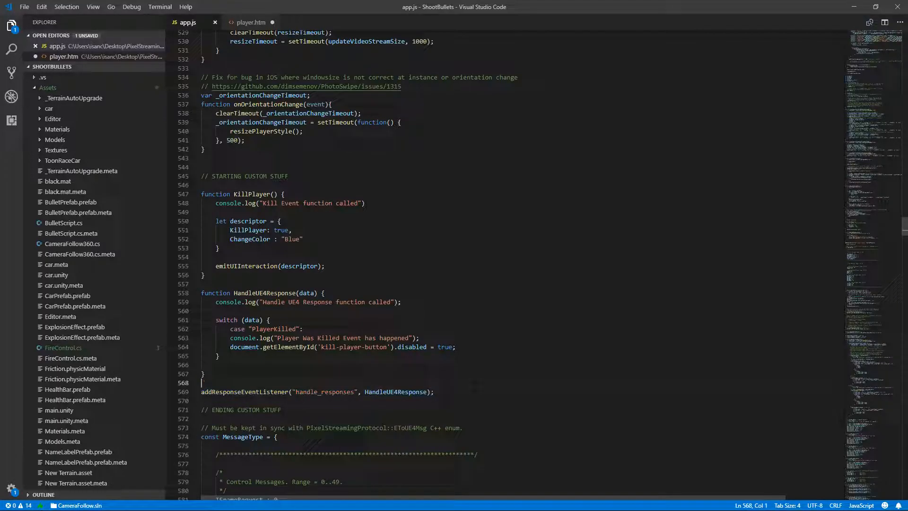
{"action": "triple_click", "coordinate": [315, 392]}
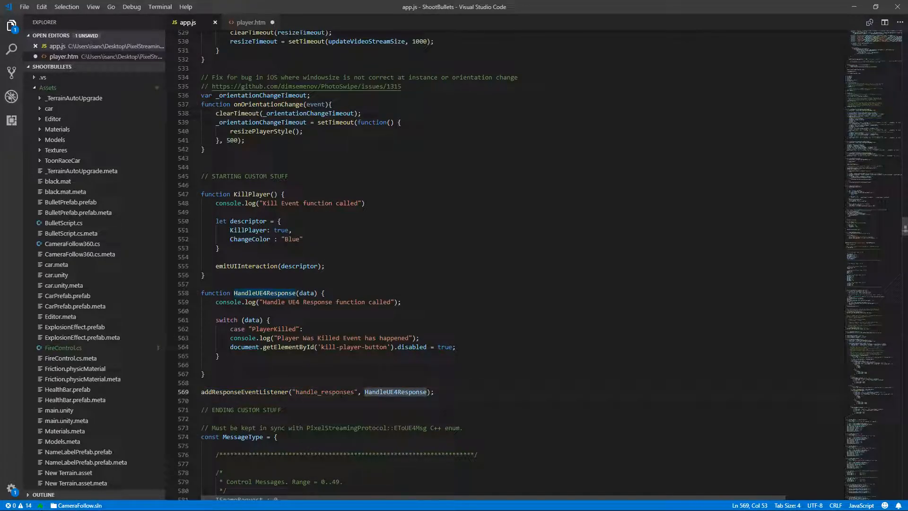
{"action": "left_click", "coordinate": [282, 409]}
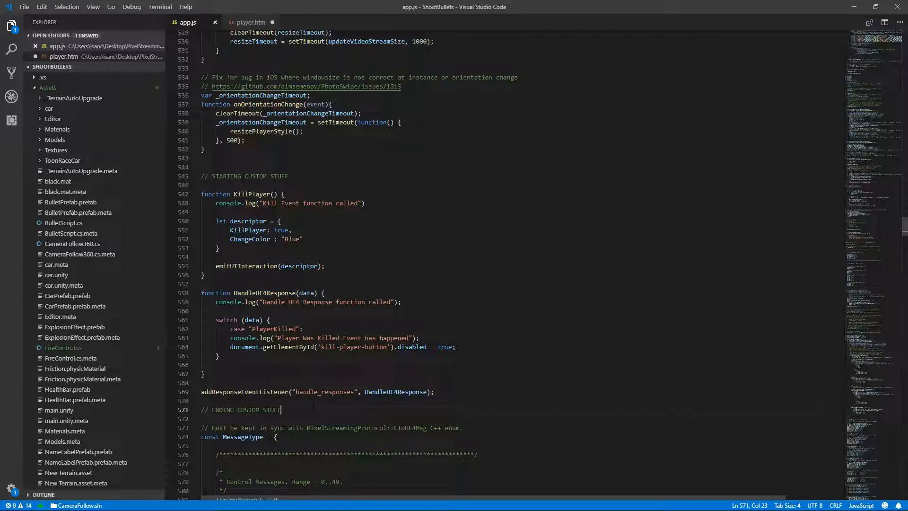
{"action": "left_click", "coordinate": [333, 391]}
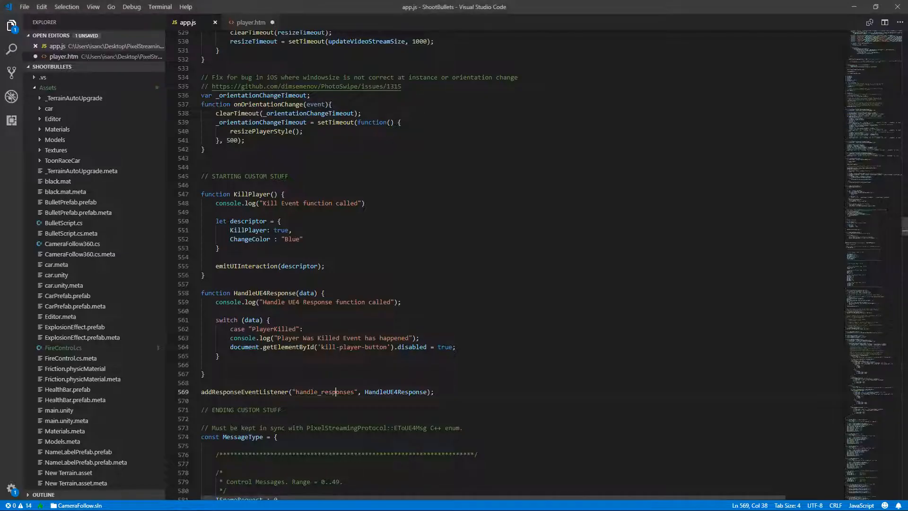
{"action": "double_click", "coordinate": [396, 392]}
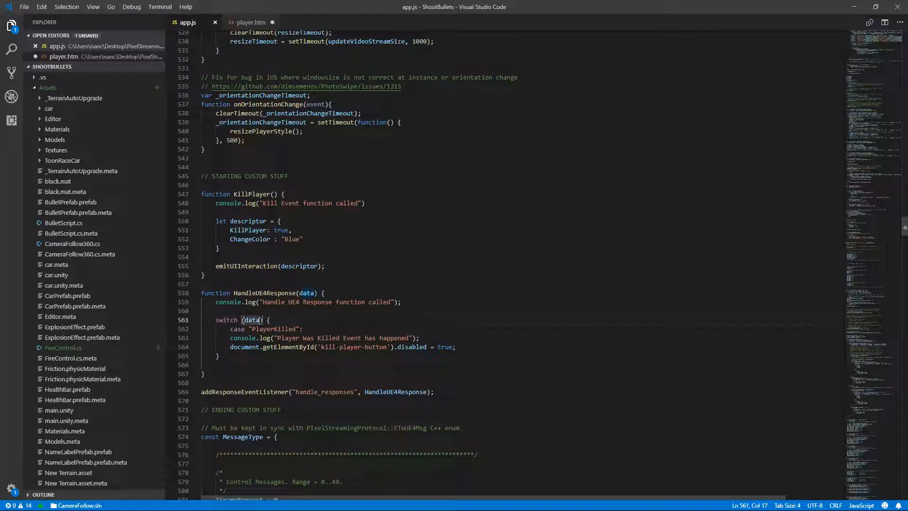
{"action": "scroll", "scroll_direction": "down", "scroll_amount": 3}
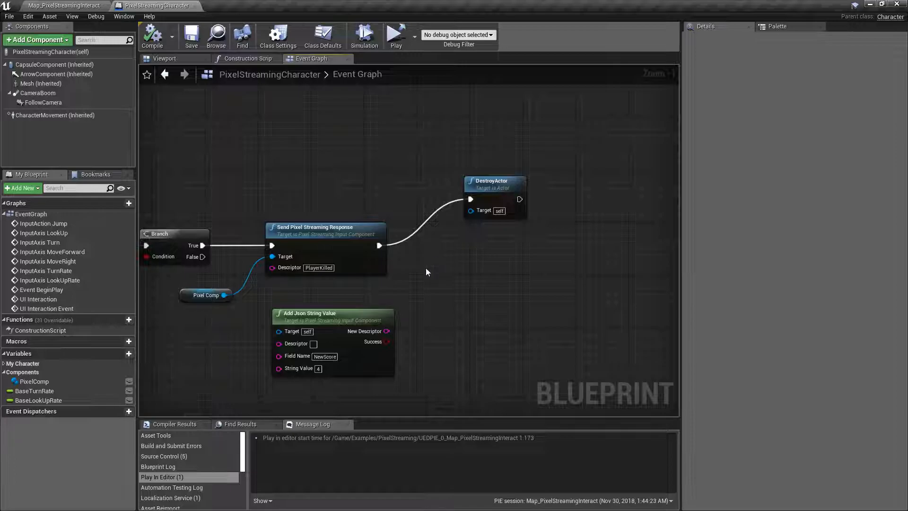
{"action": "mouse_move", "coordinate": [395, 36]}
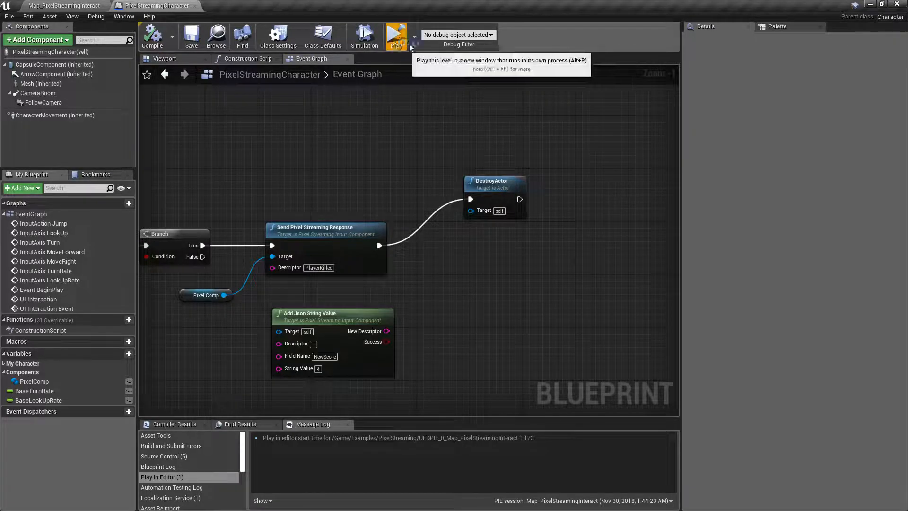
Play standalone, start the stream in Chrome, clear the console, and press Kill The Player to see PlayerKilled disable the button
{"action": "left_click", "coordinate": [397, 34]}
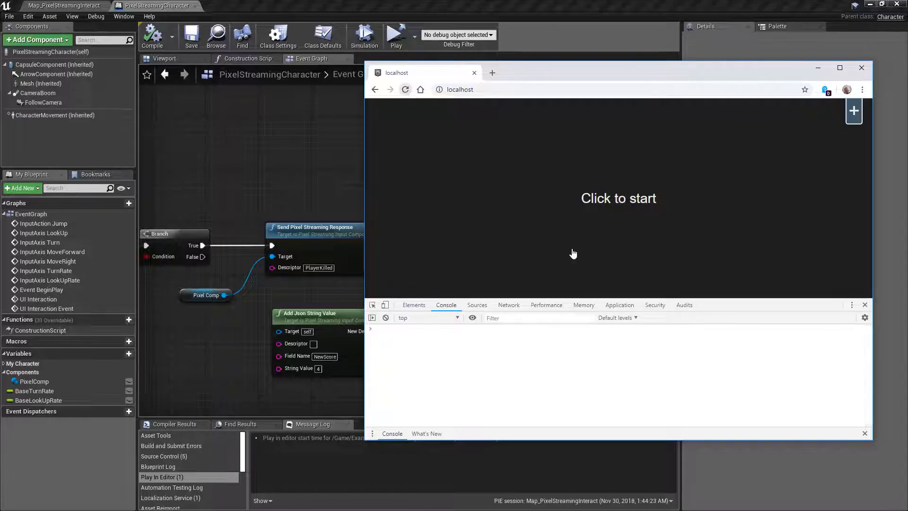
{"action": "mouse_move", "coordinate": [623, 208]}
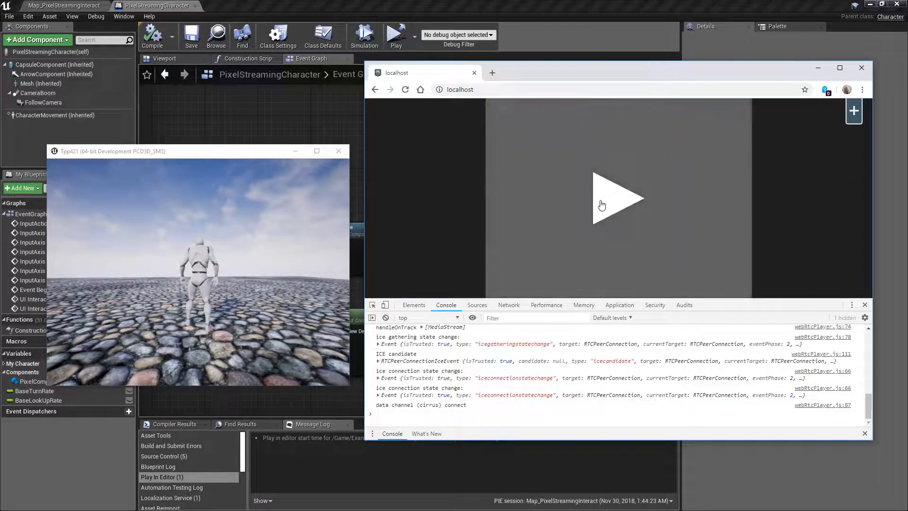
{"action": "left_click", "coordinate": [617, 201]}
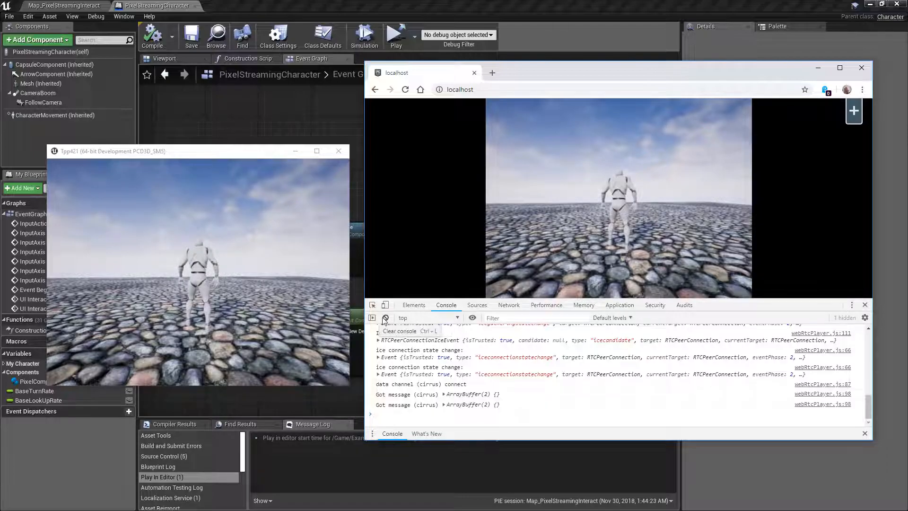
{"action": "left_click", "coordinate": [853, 110]}
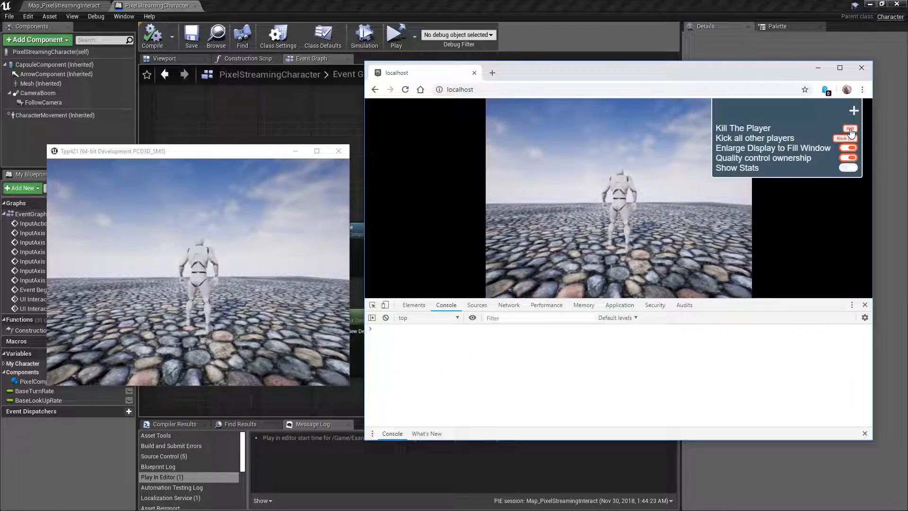
{"action": "left_click", "coordinate": [851, 129]}
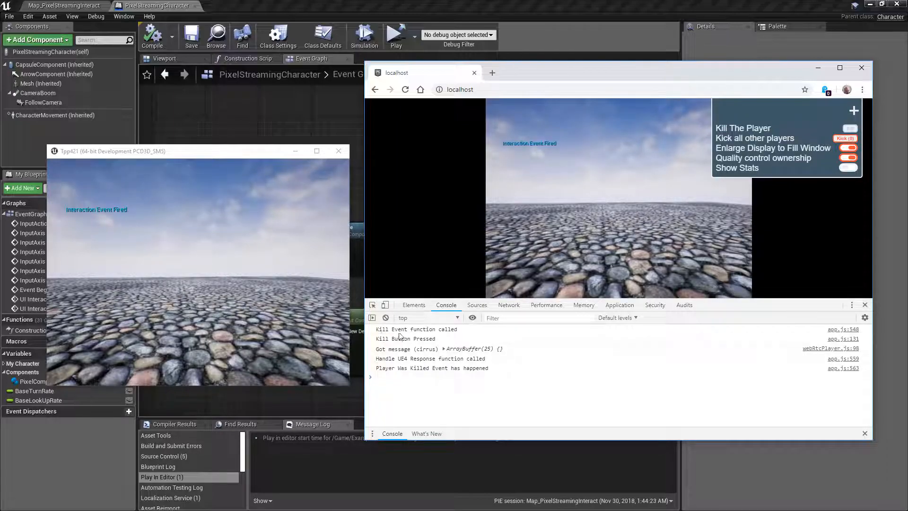
{"action": "mouse_move", "coordinate": [388, 344]}
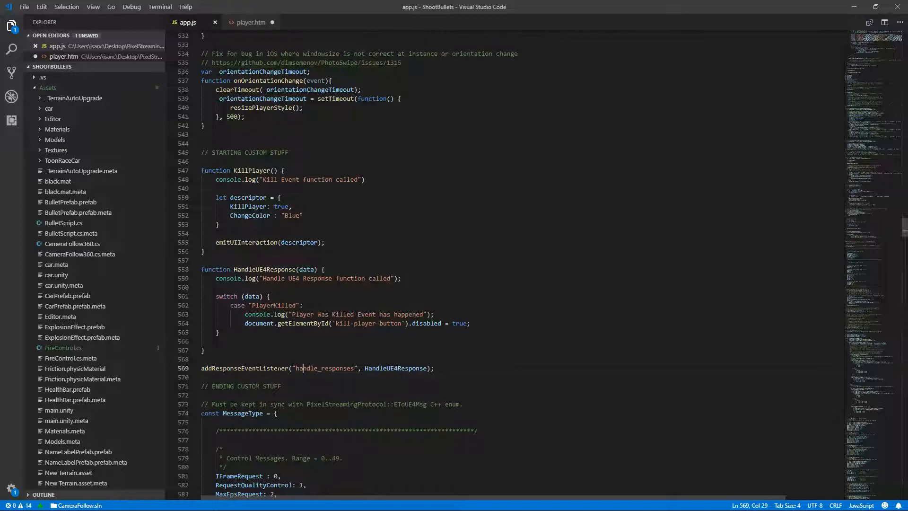
{"action": "left_click", "coordinate": [386, 368]}
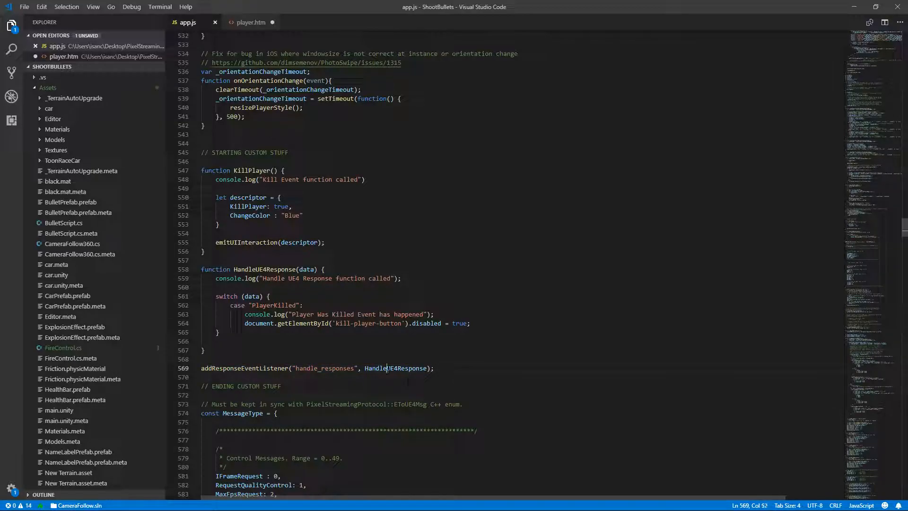
{"action": "left_click", "coordinate": [252, 296]}
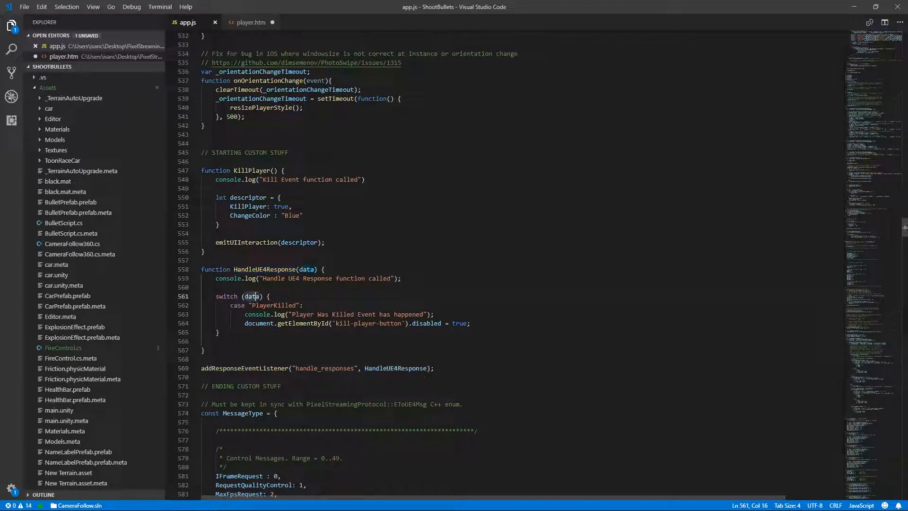
{"action": "double_click", "coordinate": [273, 305]}
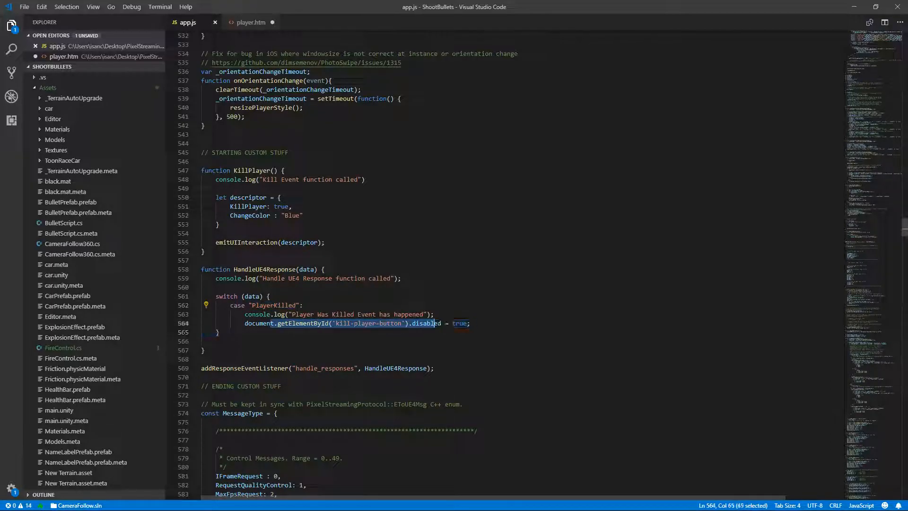
{"action": "left_click", "coordinate": [471, 324]}
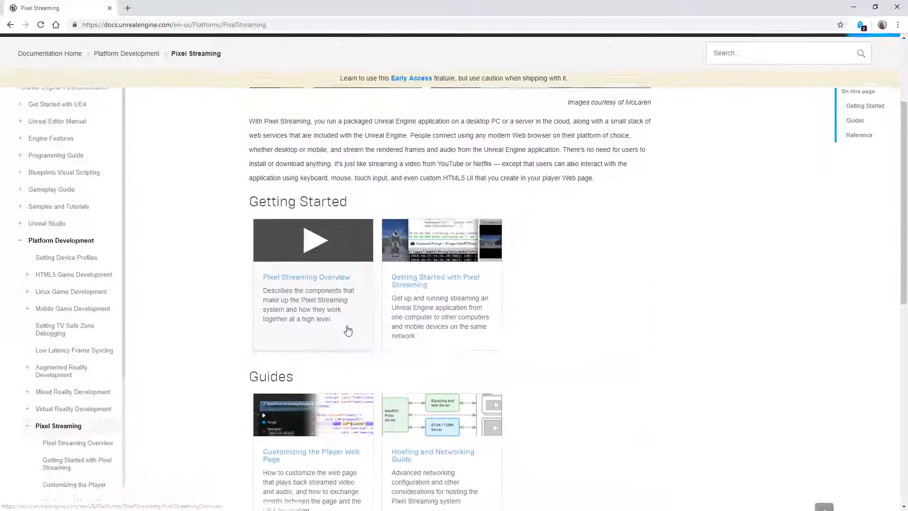
Navigate from the Pixel Streaming docs to the Customizing the Player Web Page guide
{"action": "scroll", "scroll_direction": "down", "scroll_amount": 3}
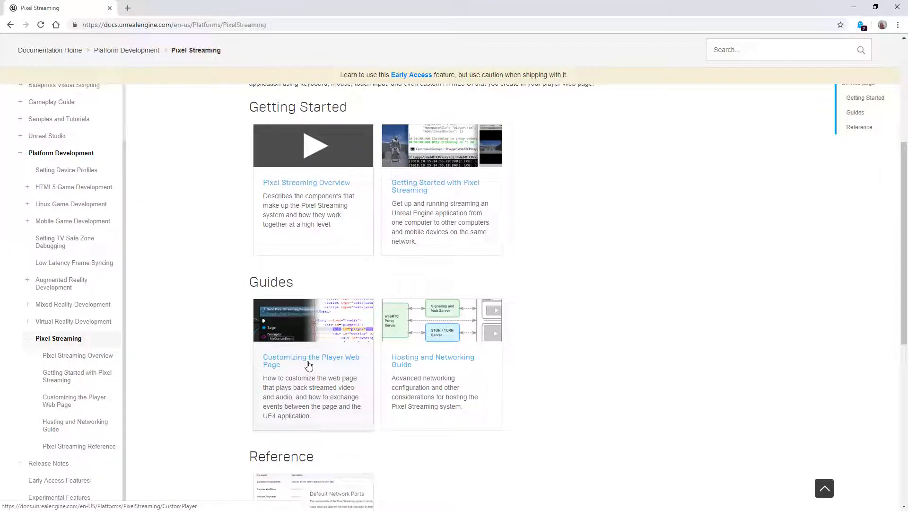
{"action": "left_click", "coordinate": [310, 361]}
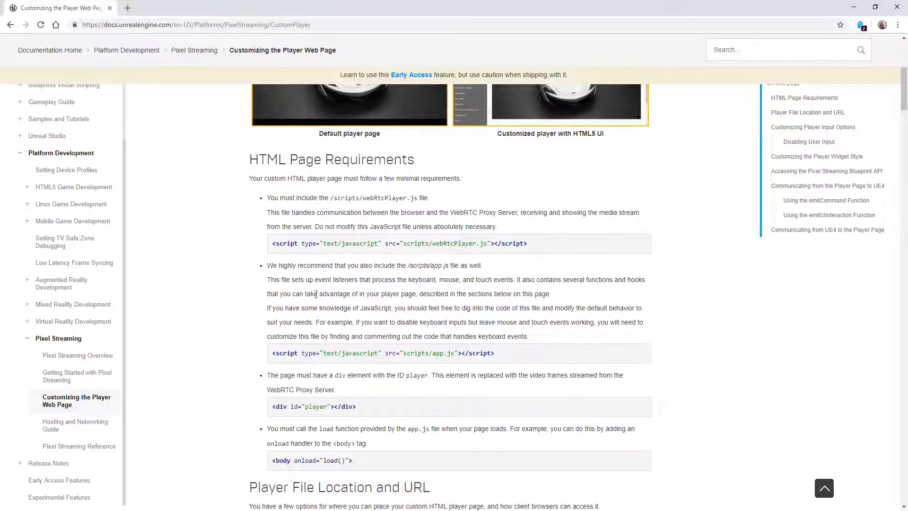
Scroll down to the Communicating from UE4 to the Player Page response-listener example
{"action": "scroll", "scroll_direction": "down", "scroll_amount": 3}
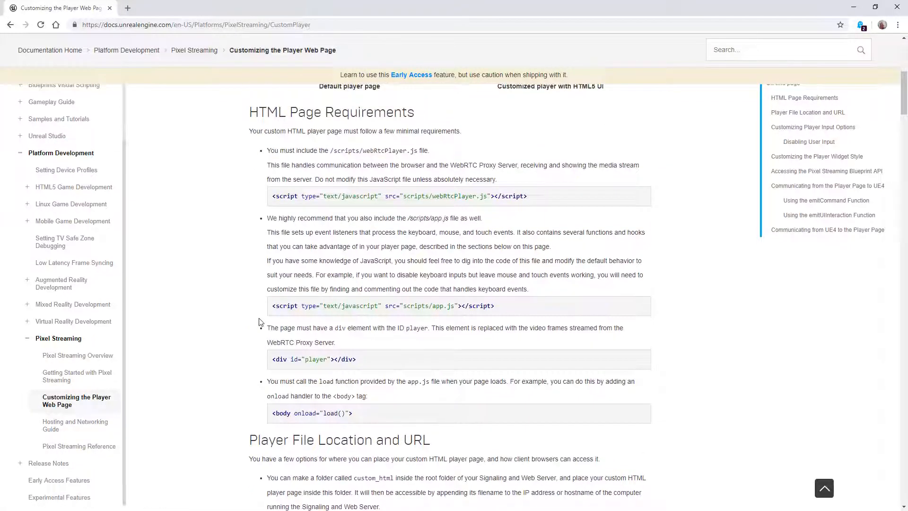
{"action": "scroll", "scroll_direction": "down", "scroll_amount": 3}
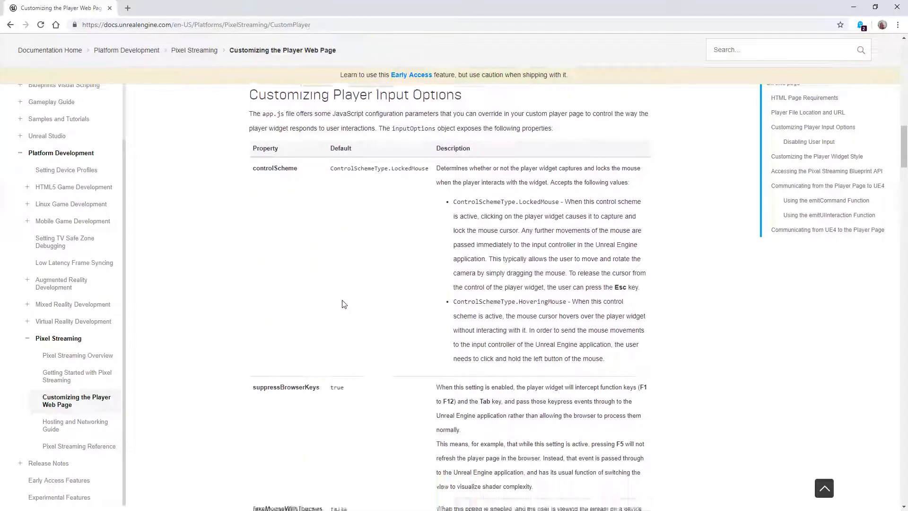
{"action": "scroll", "scroll_direction": "down", "scroll_amount": 3}
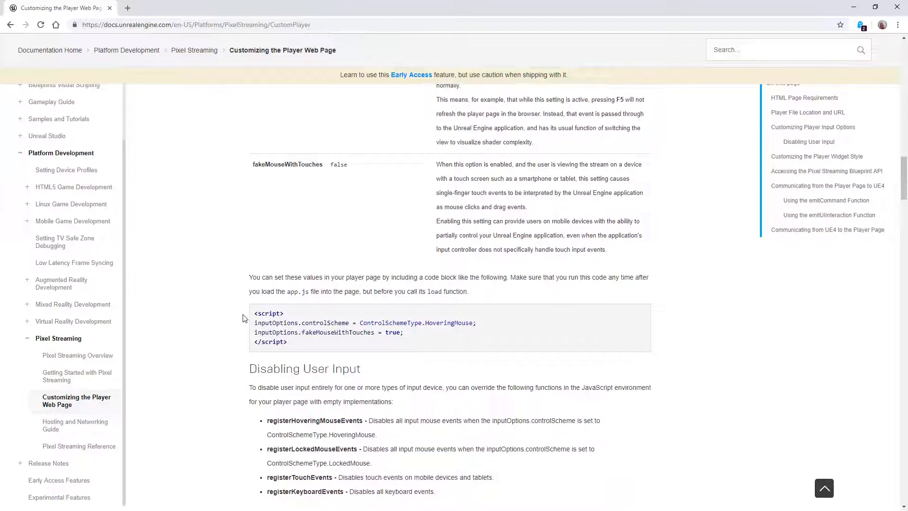
{"action": "scroll", "scroll_direction": "down", "scroll_amount": 3}
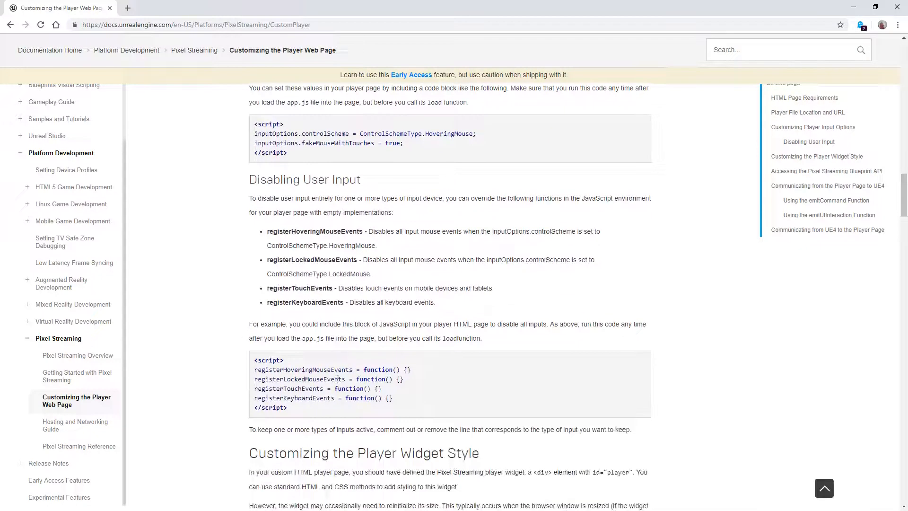
{"action": "mouse_move", "coordinate": [230, 297]}
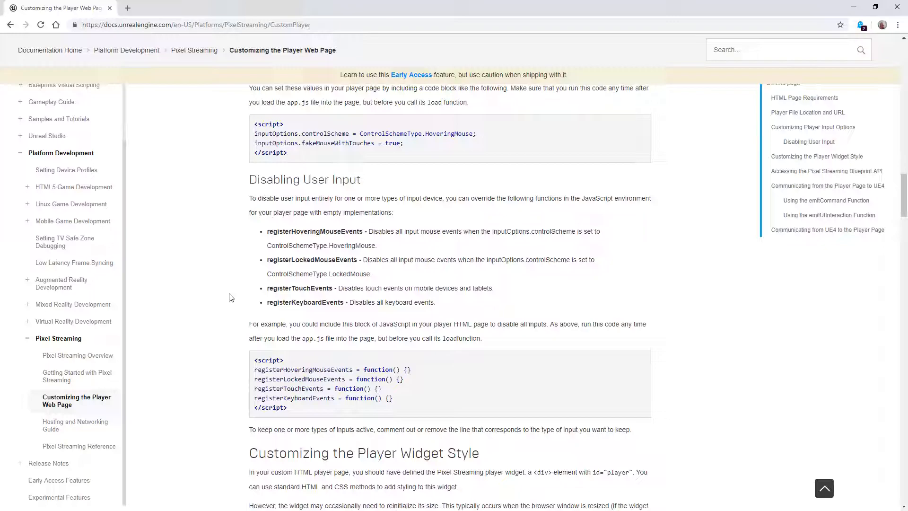
{"action": "scroll", "scroll_direction": "down", "scroll_amount": 3}
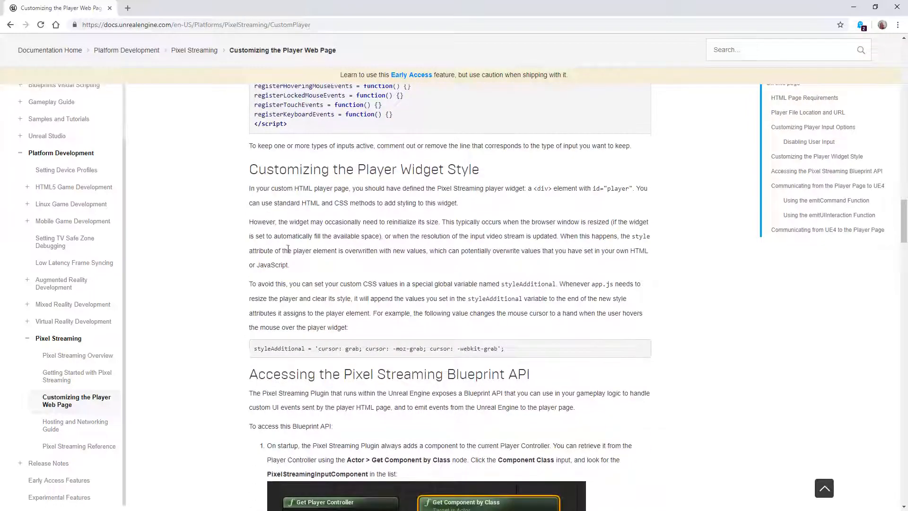
{"action": "scroll", "scroll_direction": "down", "scroll_amount": 3}
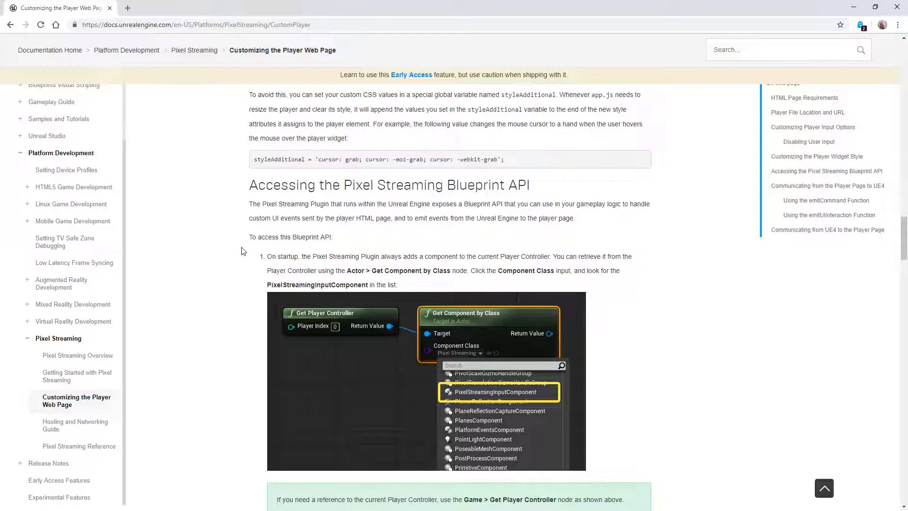
{"action": "scroll", "scroll_direction": "down", "scroll_amount": 3}
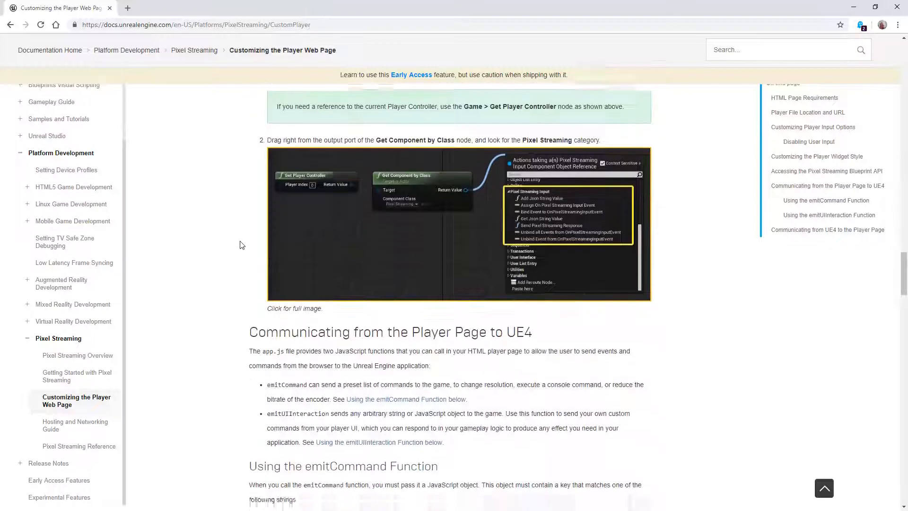
{"action": "scroll", "scroll_direction": "down", "scroll_amount": 3}
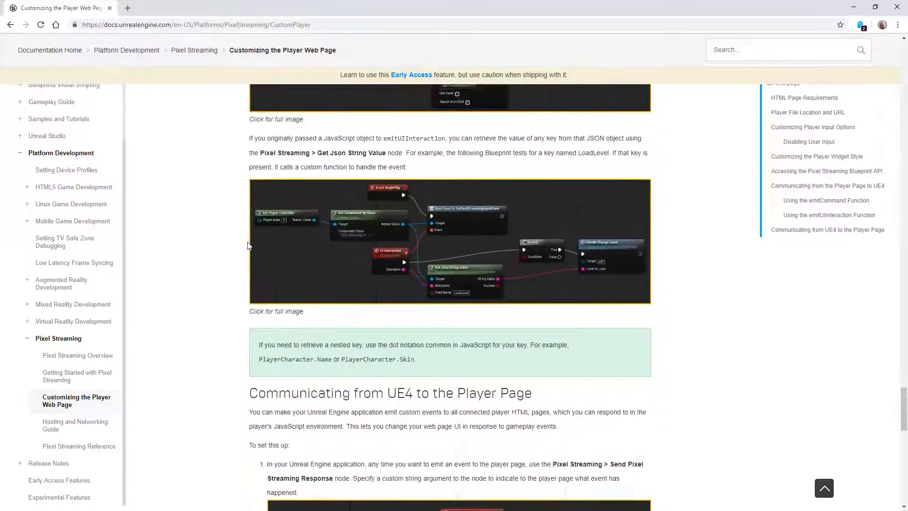
{"action": "scroll", "scroll_direction": "down", "scroll_amount": 3}
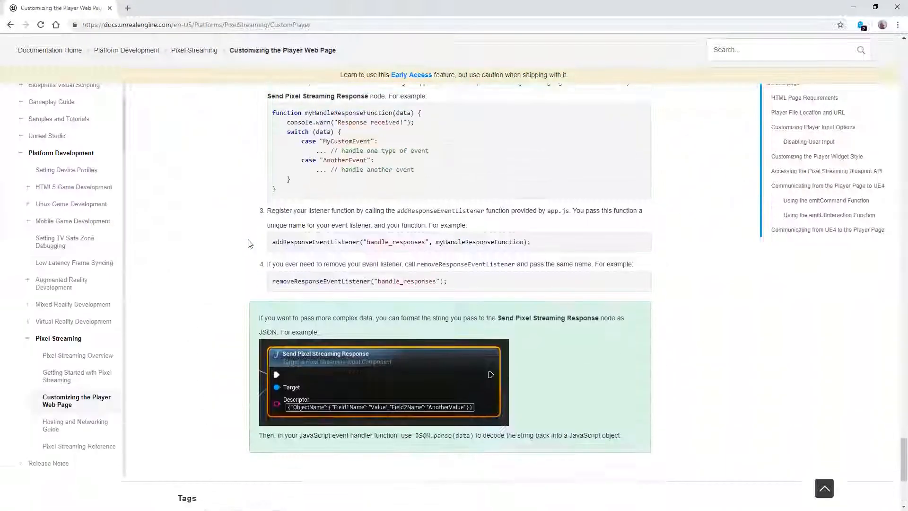
{"action": "mouse_move", "coordinate": [465, 415]}
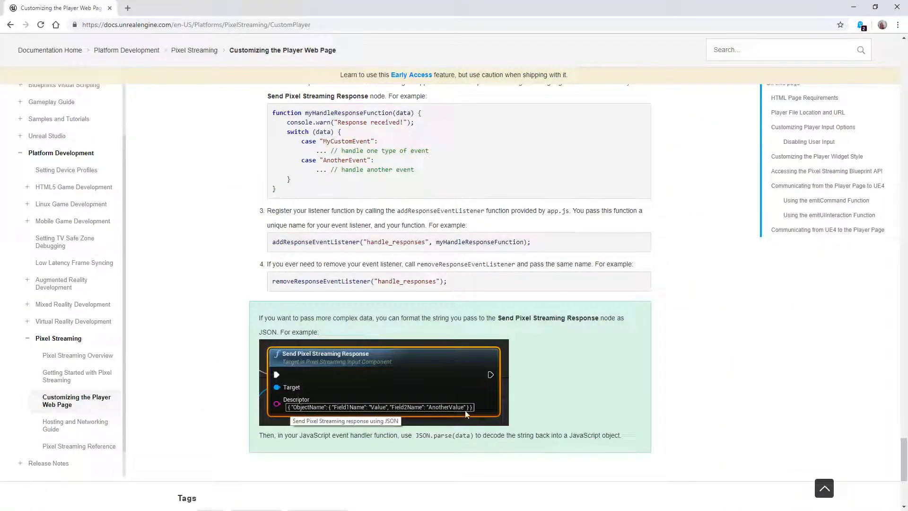